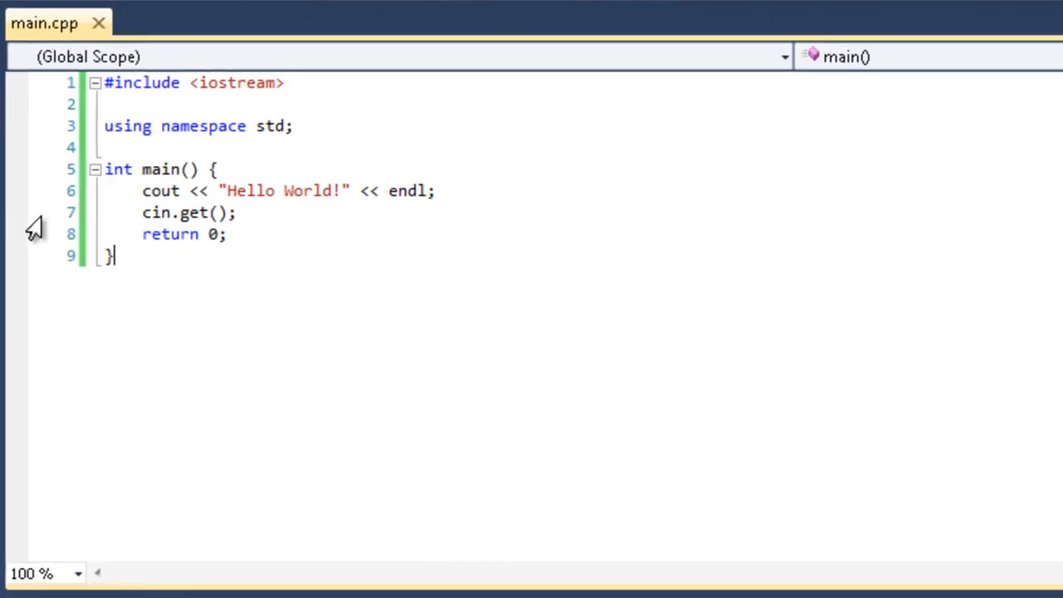
Comment out line 3, 'using namespace std;', with Comment Selection
{"action": "left_click", "coordinate": [112, 256]}
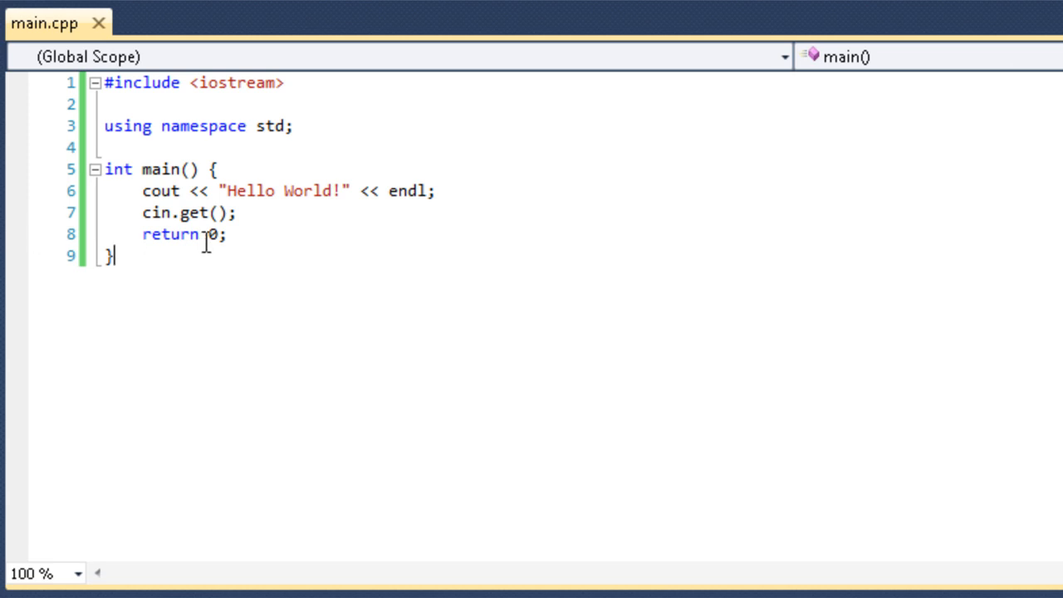
{"action": "mouse_move", "coordinate": [424, 220]}
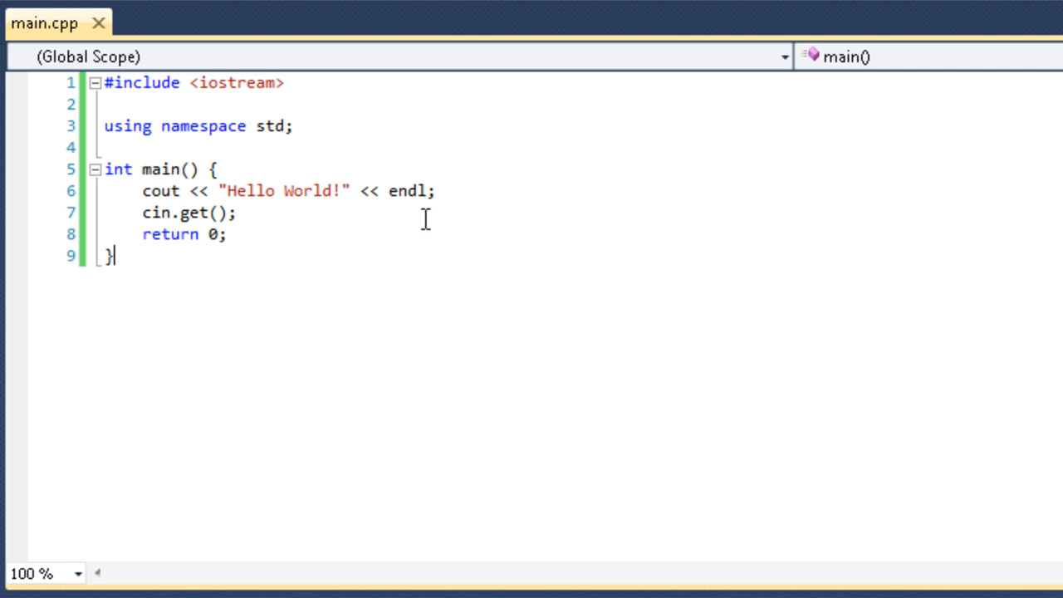
{"action": "mouse_move", "coordinate": [278, 289]}
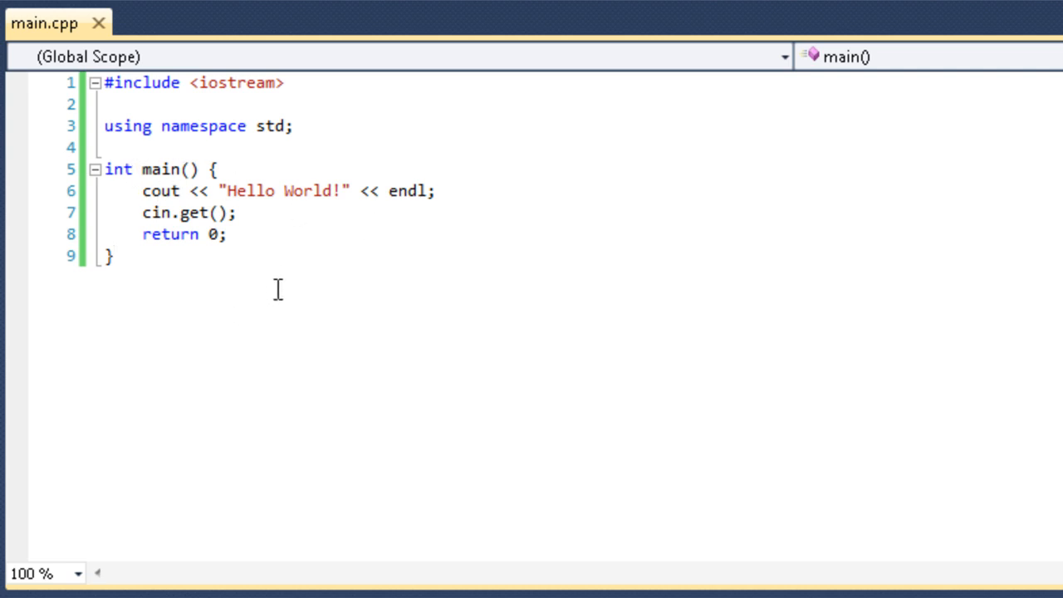
{"action": "mouse_move", "coordinate": [292, 303]}
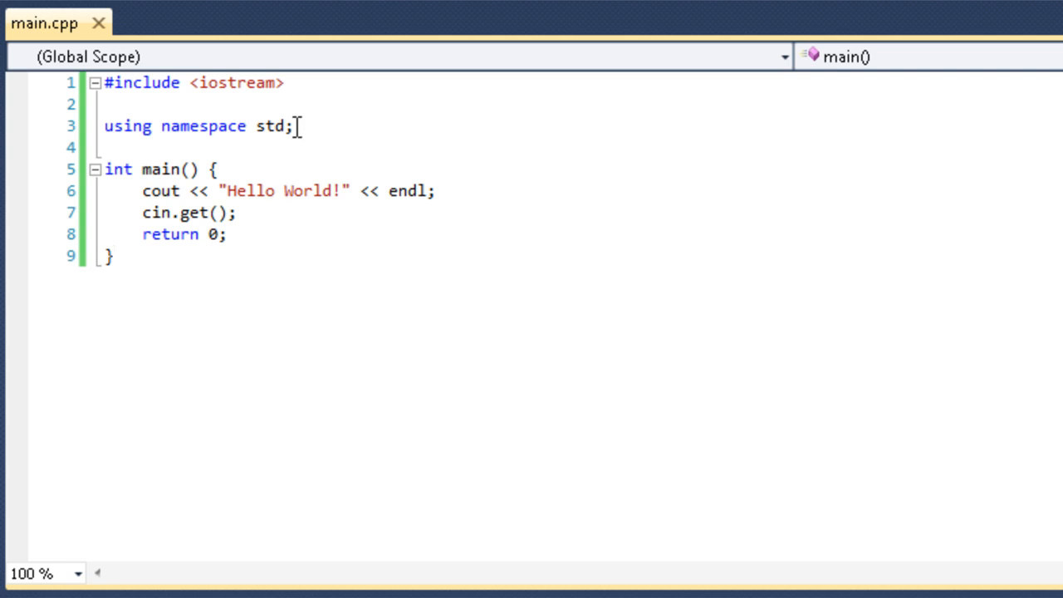
{"action": "triple_click", "coordinate": [199, 125]}
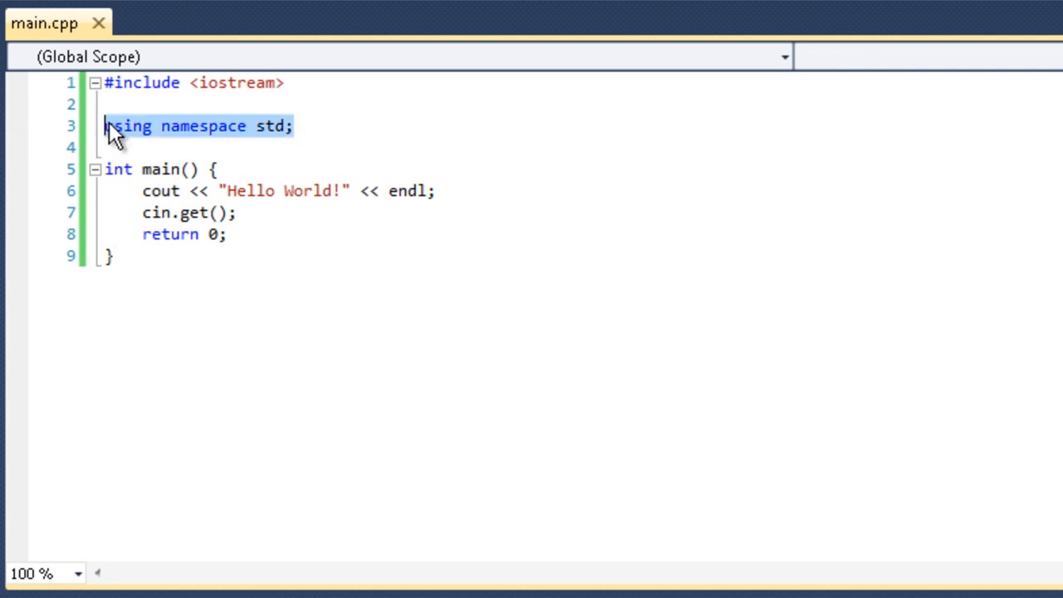
{"action": "left_click", "coordinate": [301, 126]}
{"action": "type", "text": "//"}
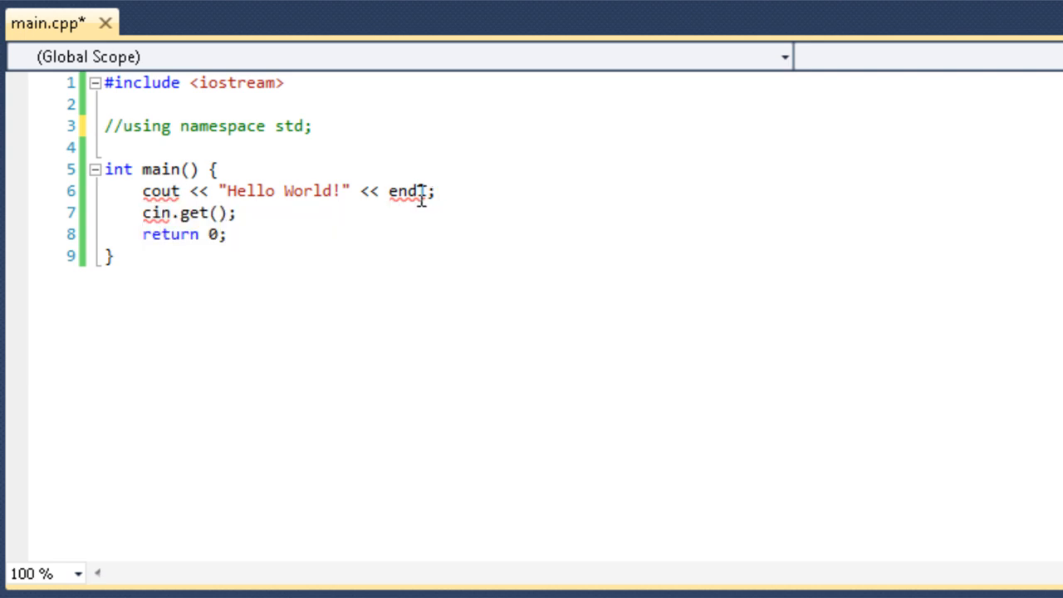
{"action": "mouse_move", "coordinate": [153, 213]}
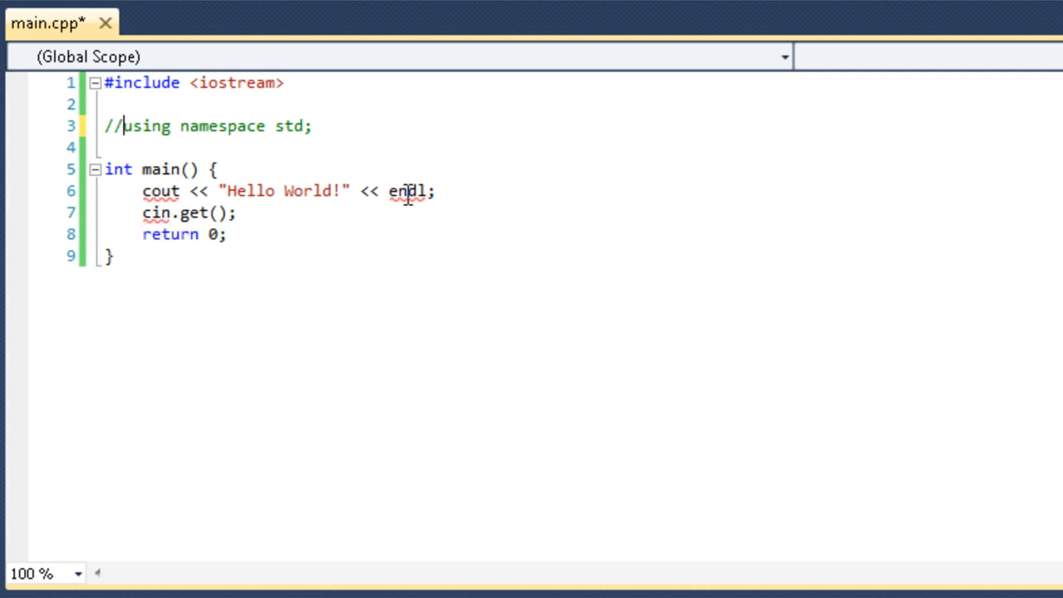
{"action": "mouse_move", "coordinate": [156, 204]}
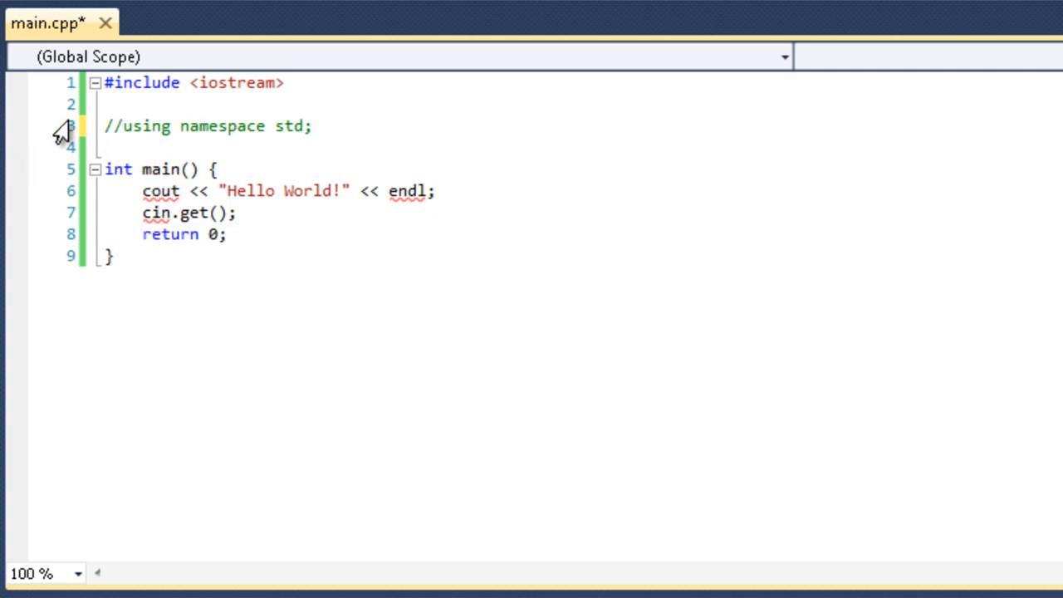
{"action": "mouse_move", "coordinate": [169, 143]}
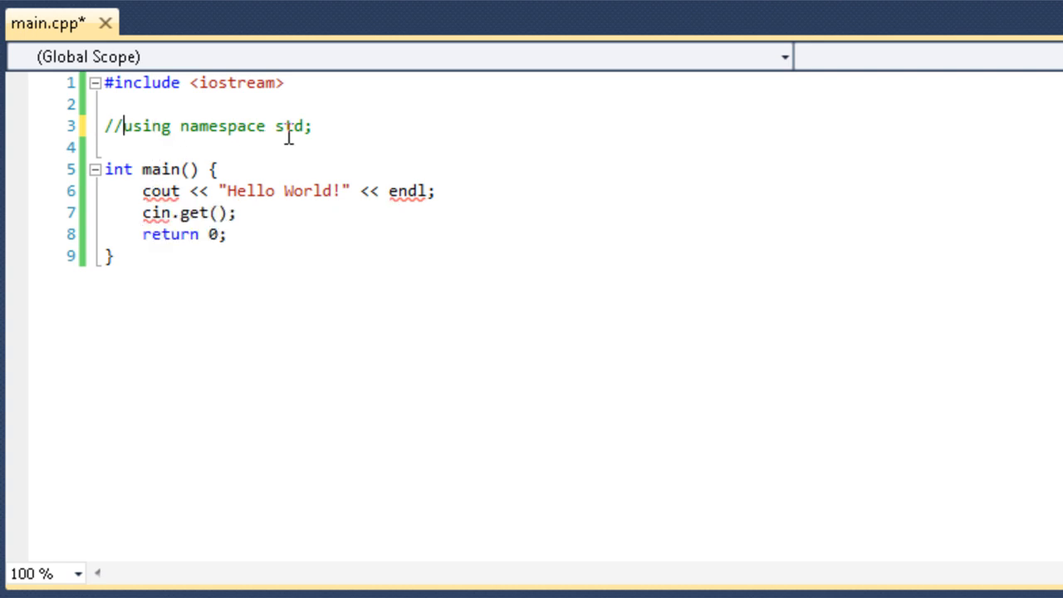
{"action": "mouse_move", "coordinate": [291, 154]}
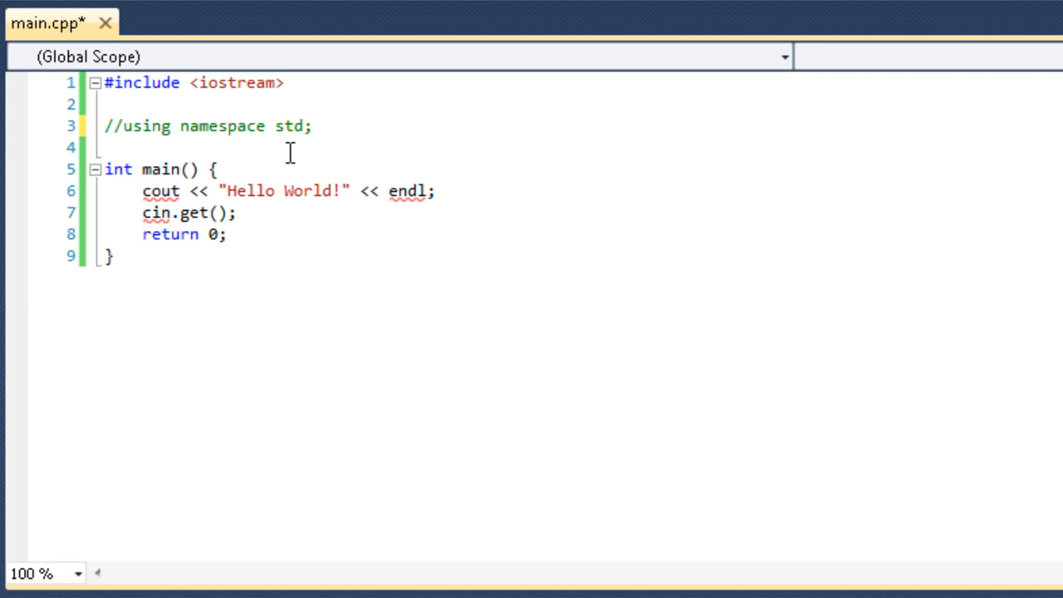
{"action": "mouse_move", "coordinate": [153, 154]}
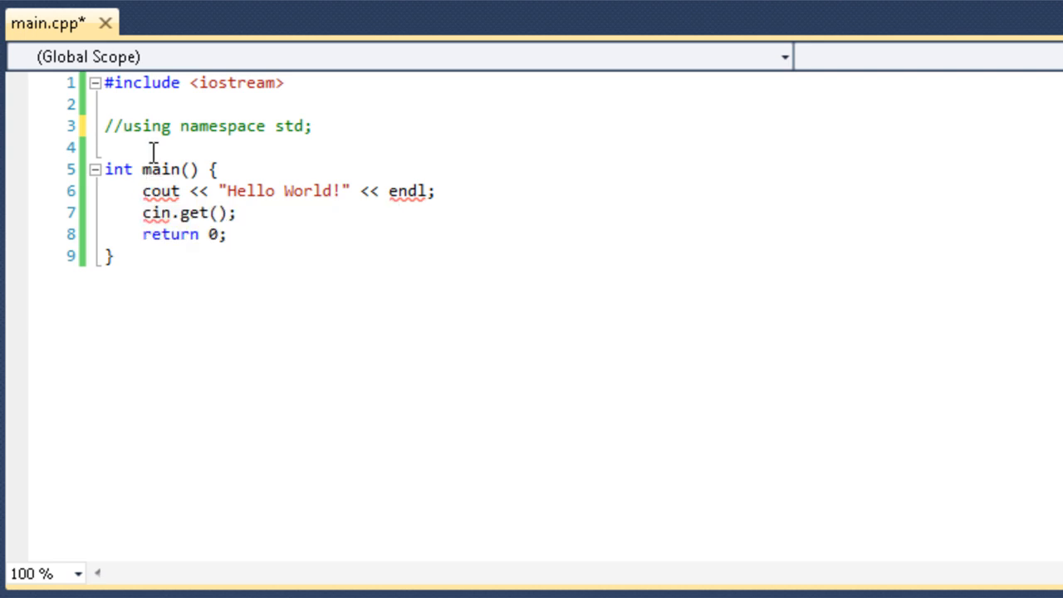
{"action": "mouse_move", "coordinate": [257, 168]}
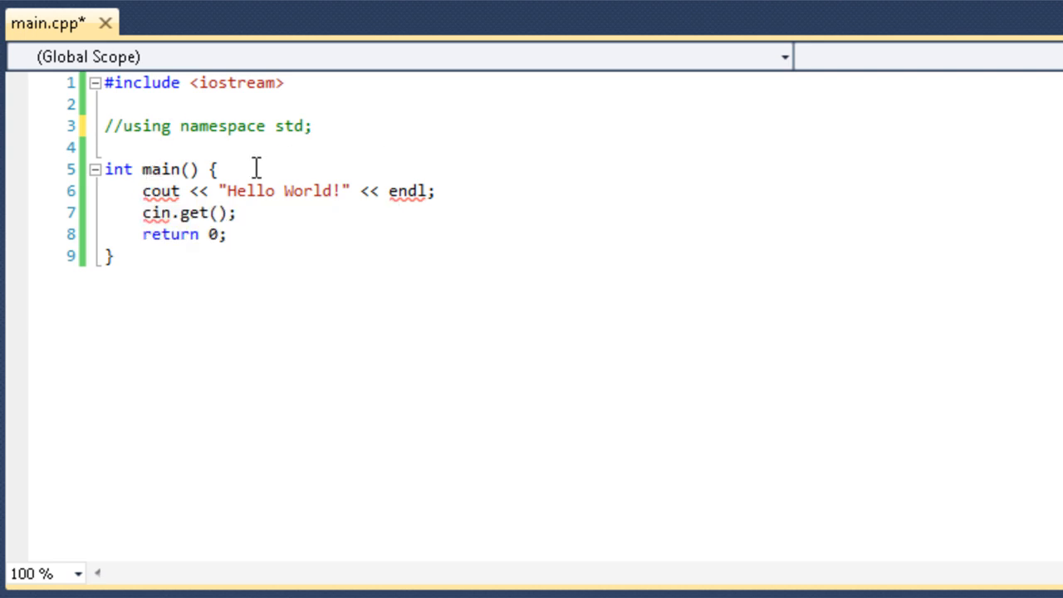
{"action": "mouse_move", "coordinate": [158, 264]}
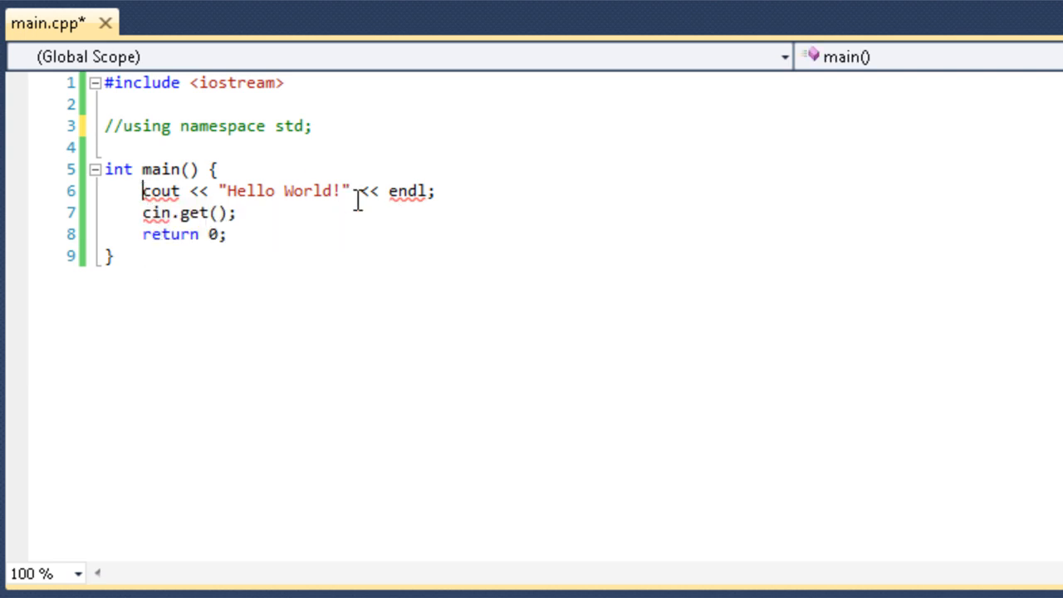
{"action": "mouse_move", "coordinate": [394, 299]}
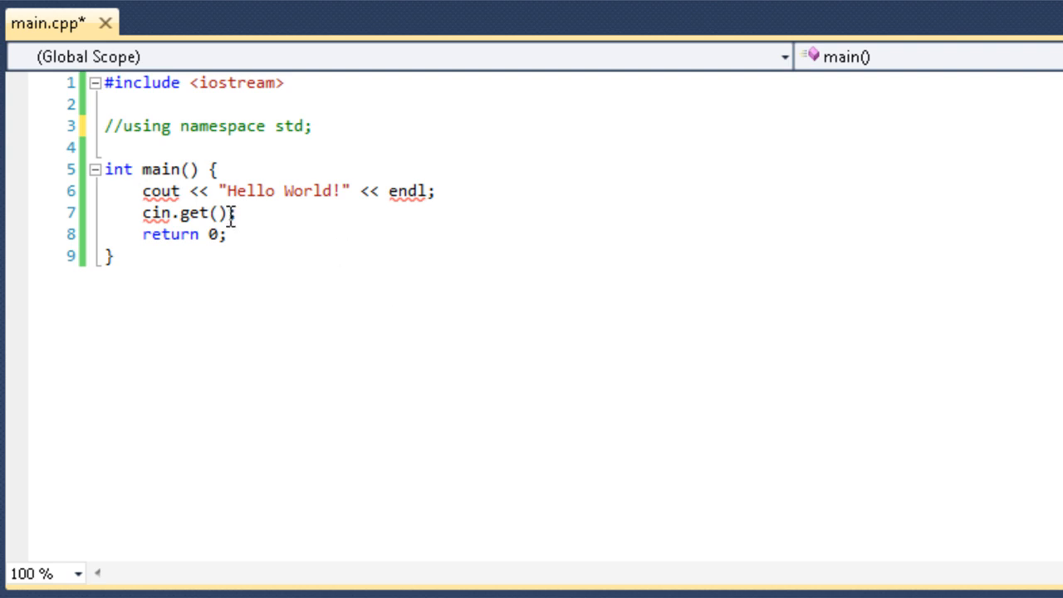
{"action": "type", "text": "std:"}
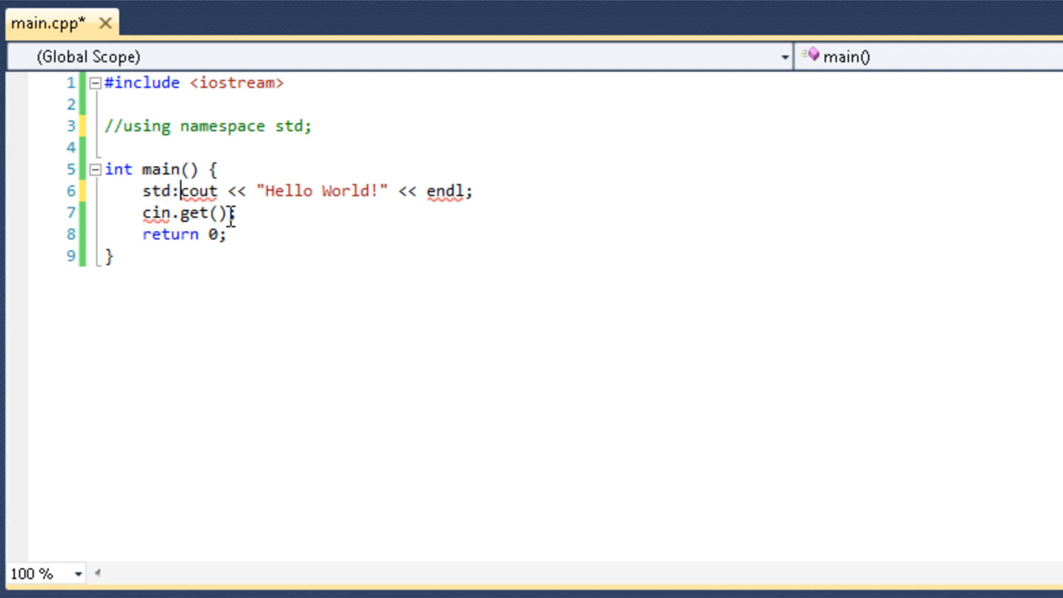
{"action": "type", "text": ":"}
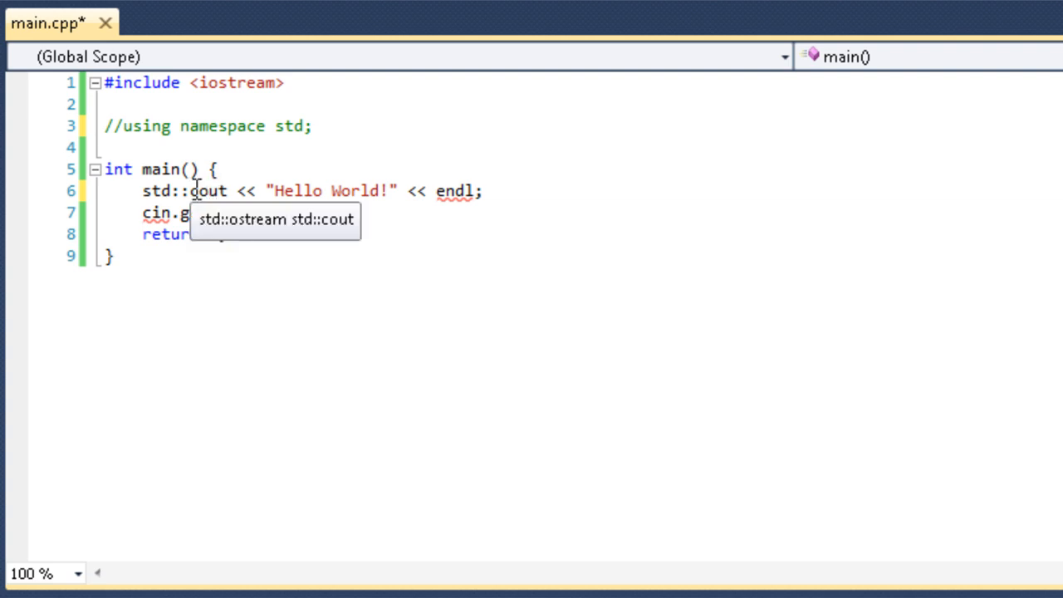
{"action": "double_click", "coordinate": [156, 191]}
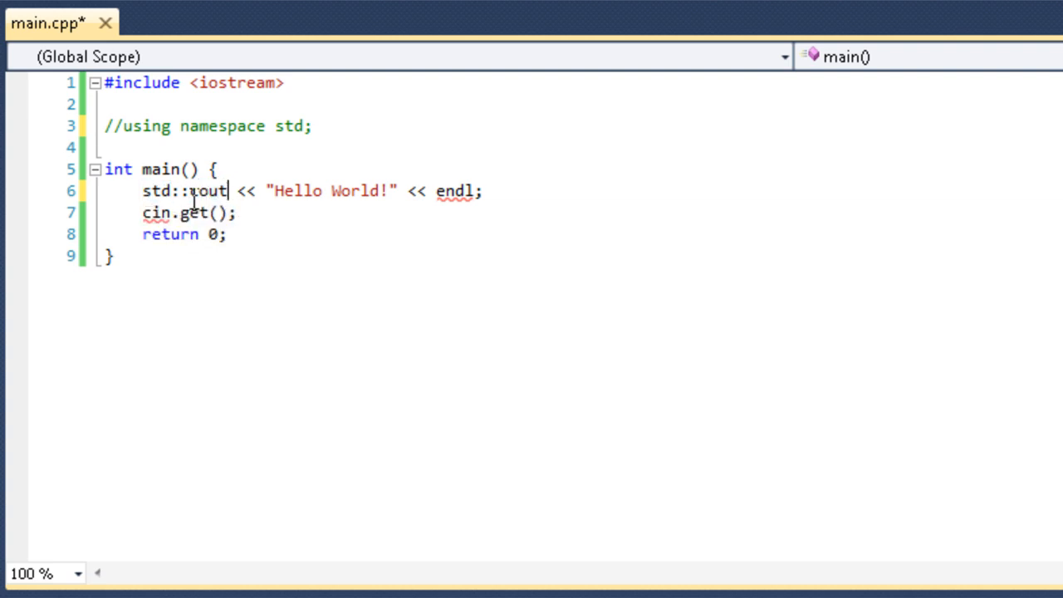
{"action": "double_click", "coordinate": [205, 192]}
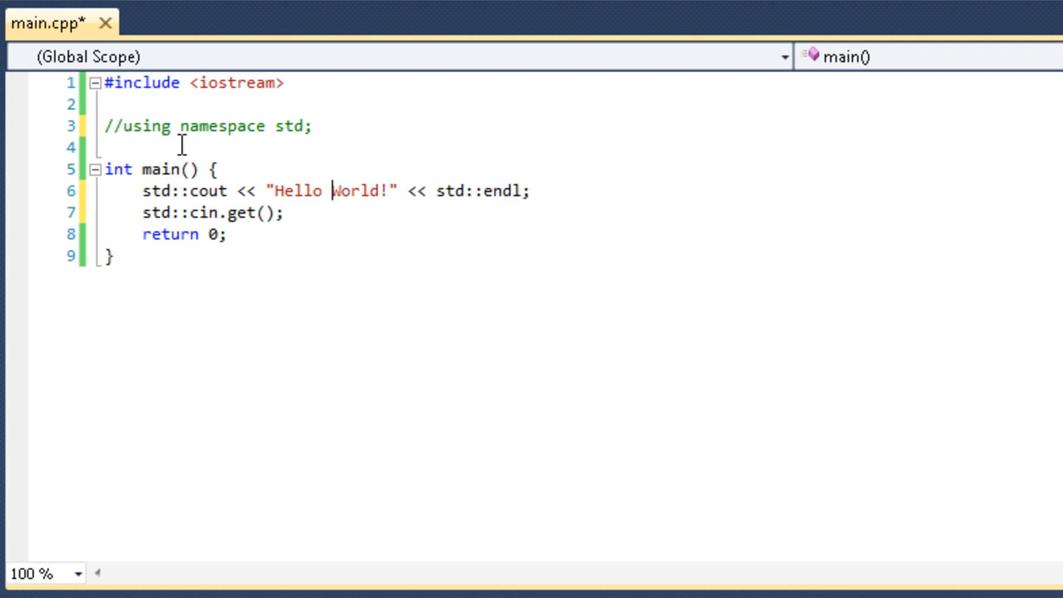
{"action": "mouse_move", "coordinate": [191, 190]}
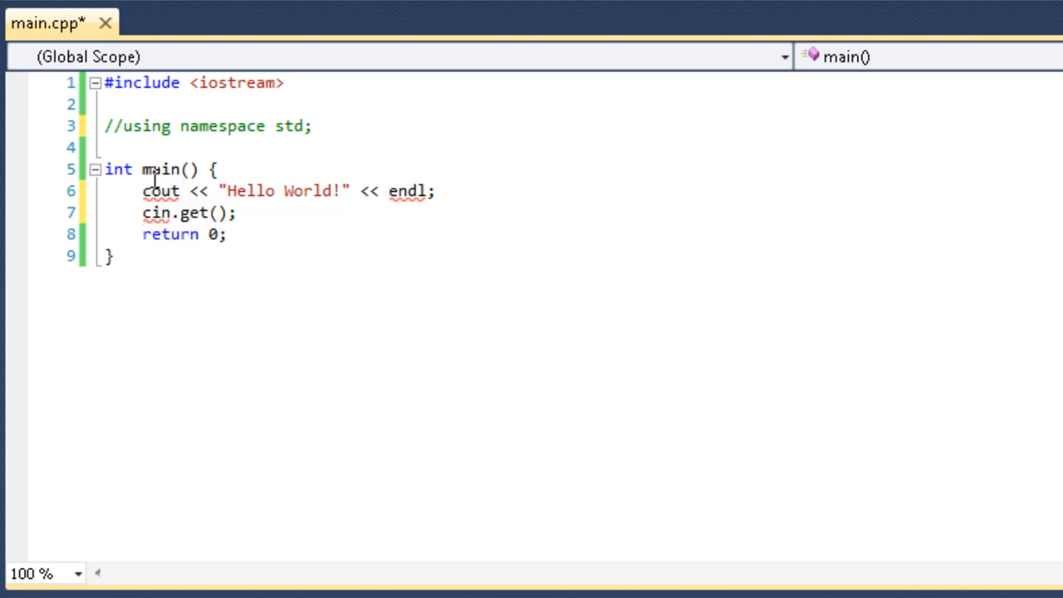
Add 'using std::cout;' and 'using std::endl;' declarations below the commented namespace line
{"action": "left_click", "coordinate": [314, 125]}
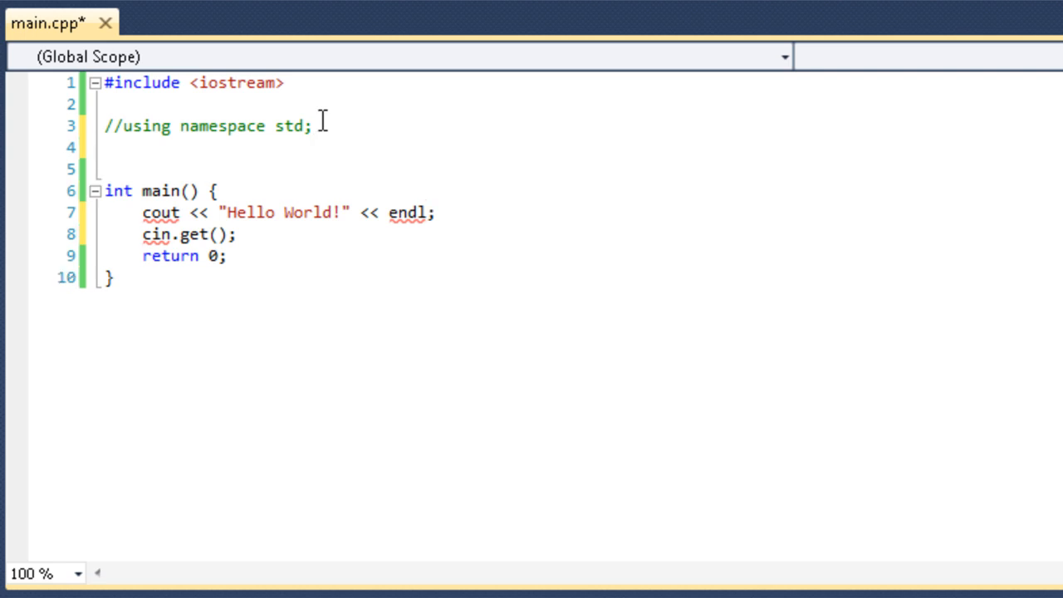
{"action": "type", "text": "using std::cout;"}
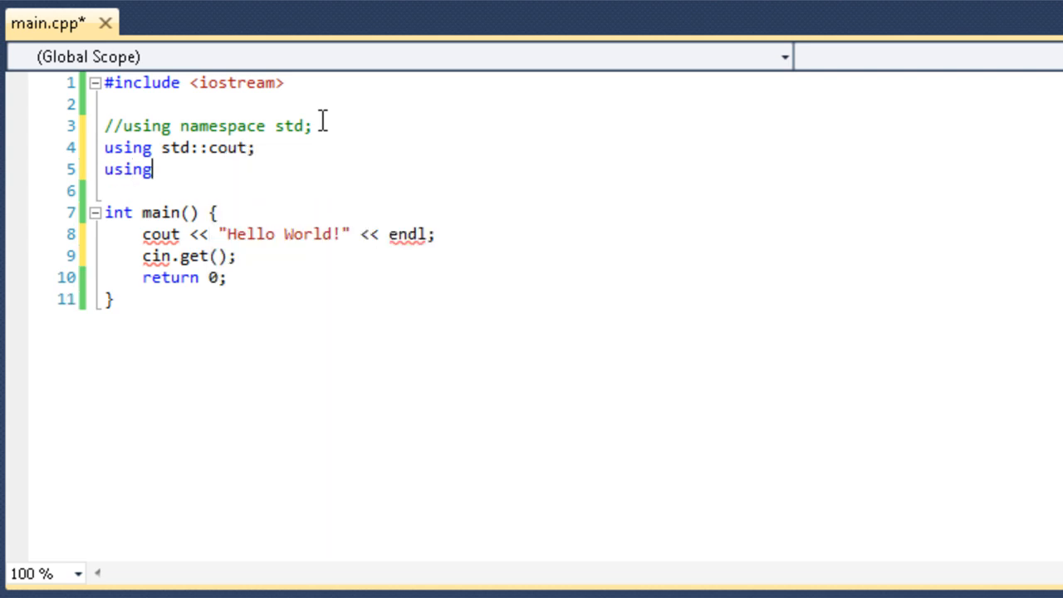
{"action": "type", "text": "std::endl;"}
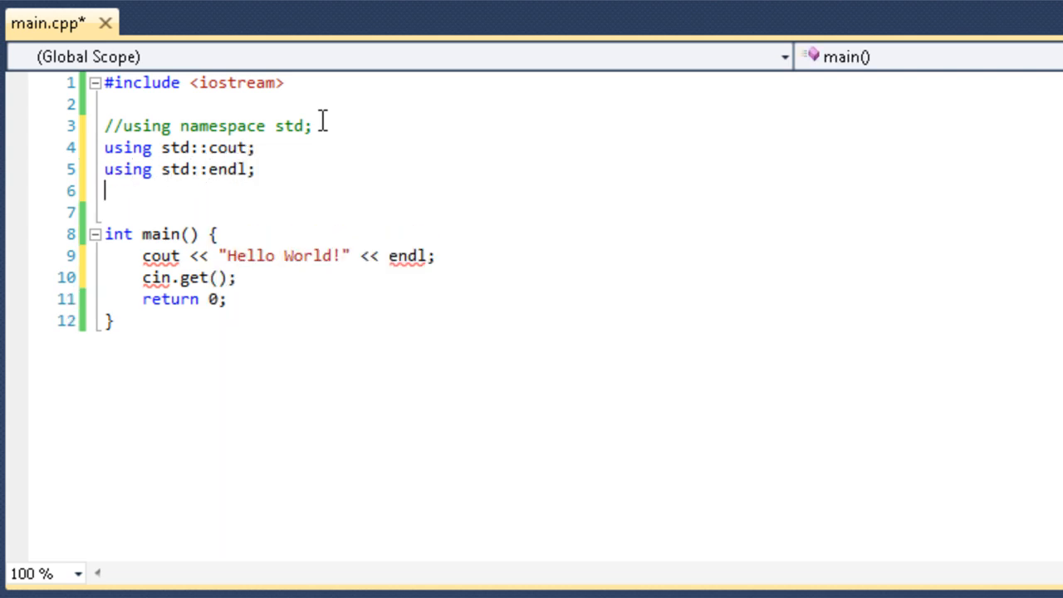
{"action": "type", "text": "using st"}
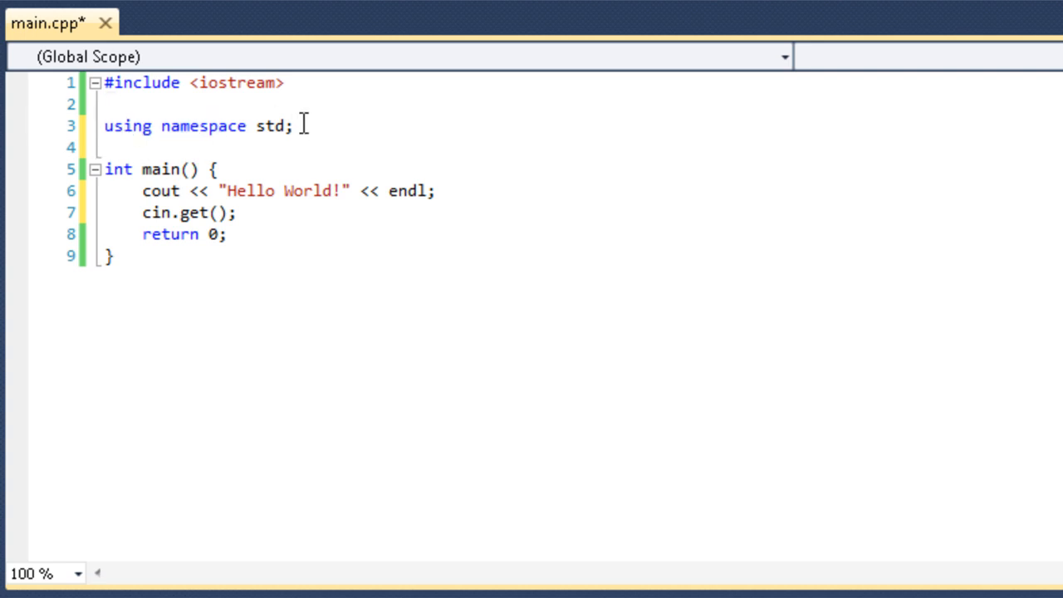
{"action": "double_click", "coordinate": [270, 125]}
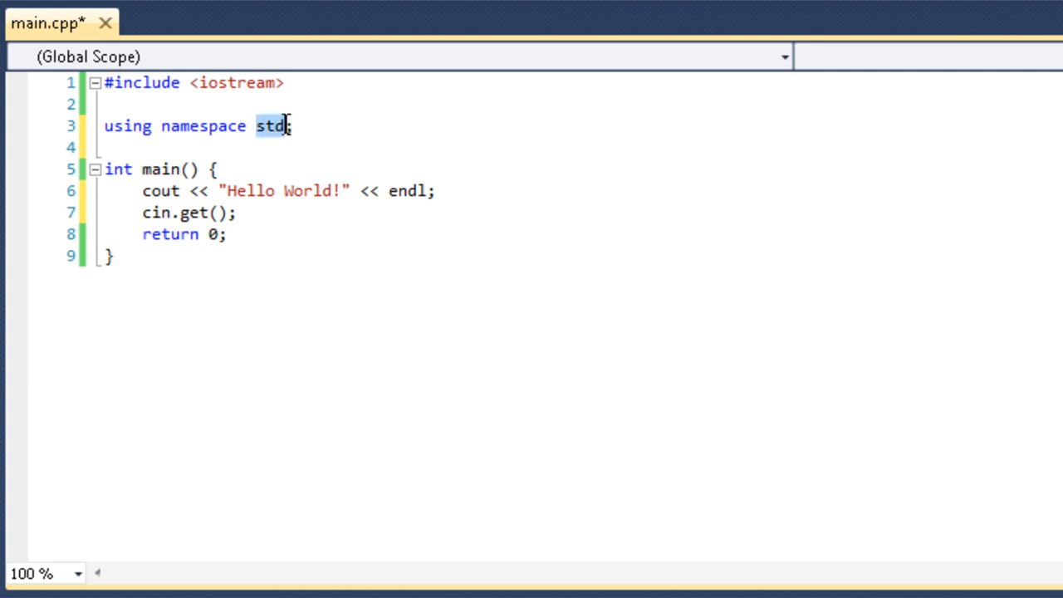
{"action": "left_click", "coordinate": [320, 127]}
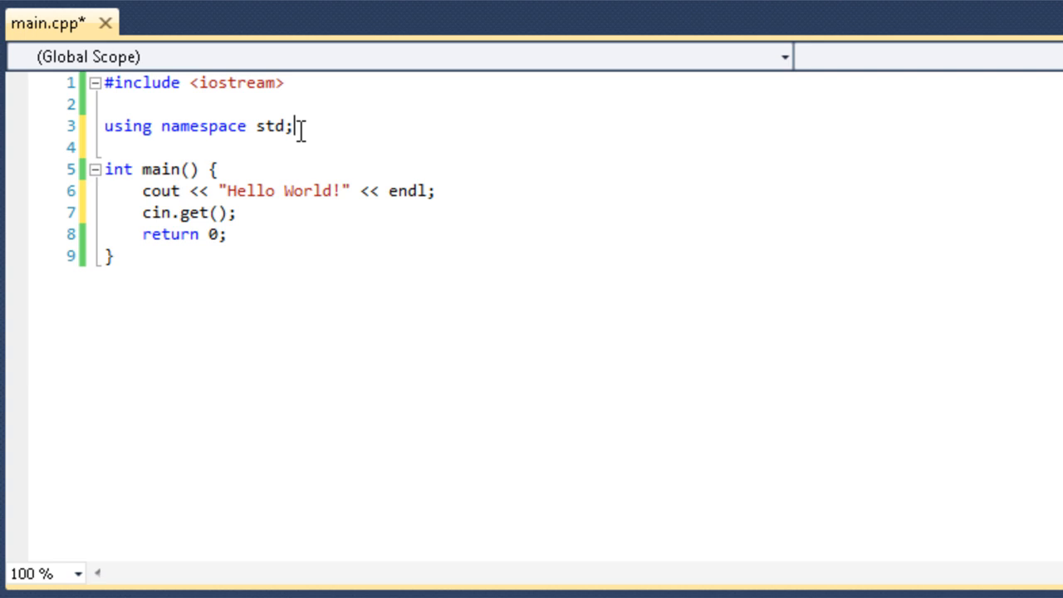
{"action": "left_click", "coordinate": [140, 190]}
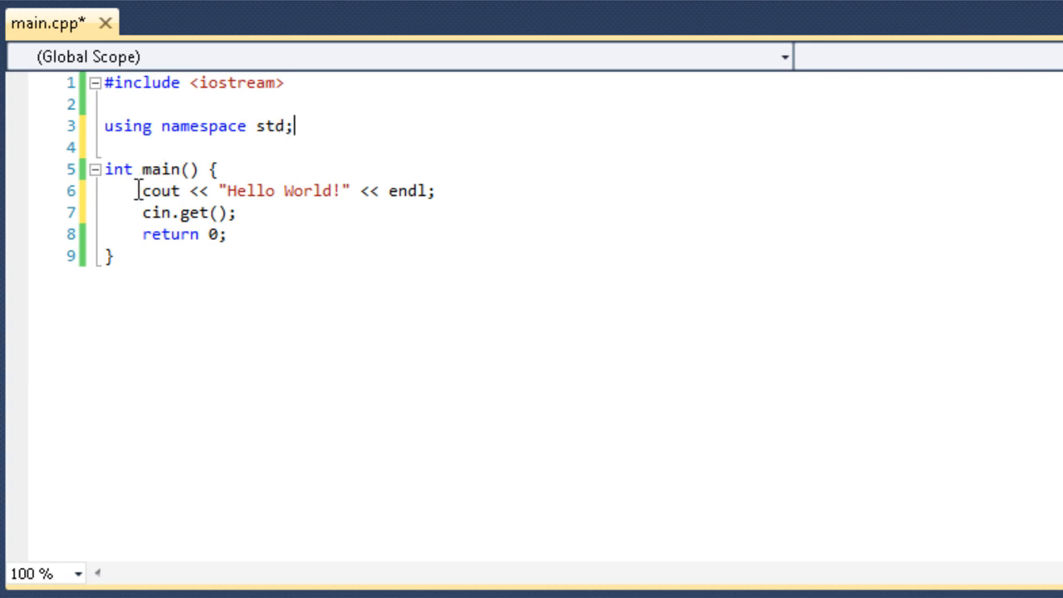
{"action": "mouse_move", "coordinate": [159, 191]}
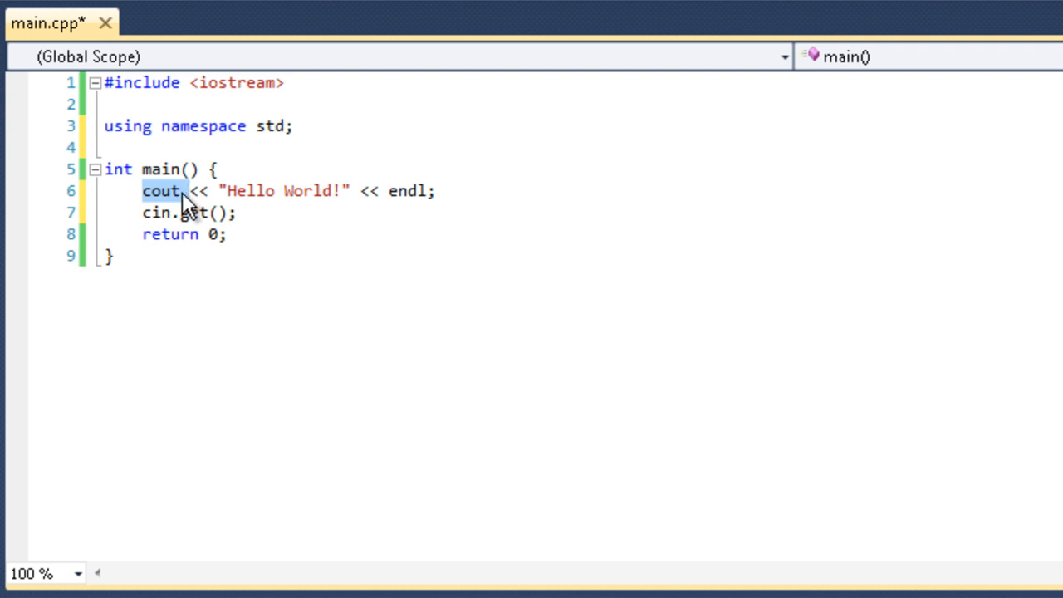
{"action": "left_click", "coordinate": [142, 190]}
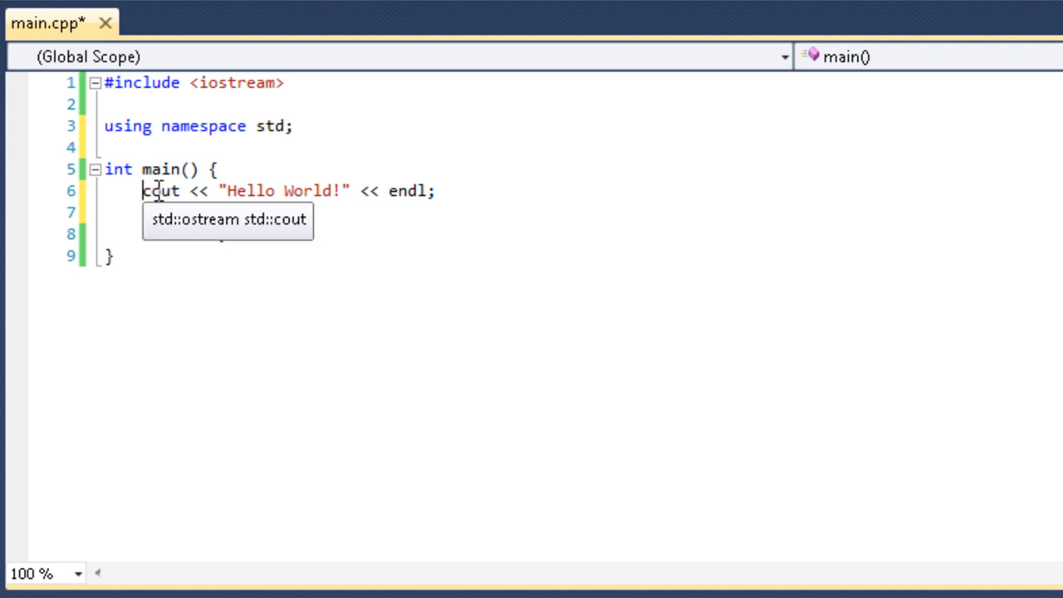
{"action": "type", "text": "cin.get();"}
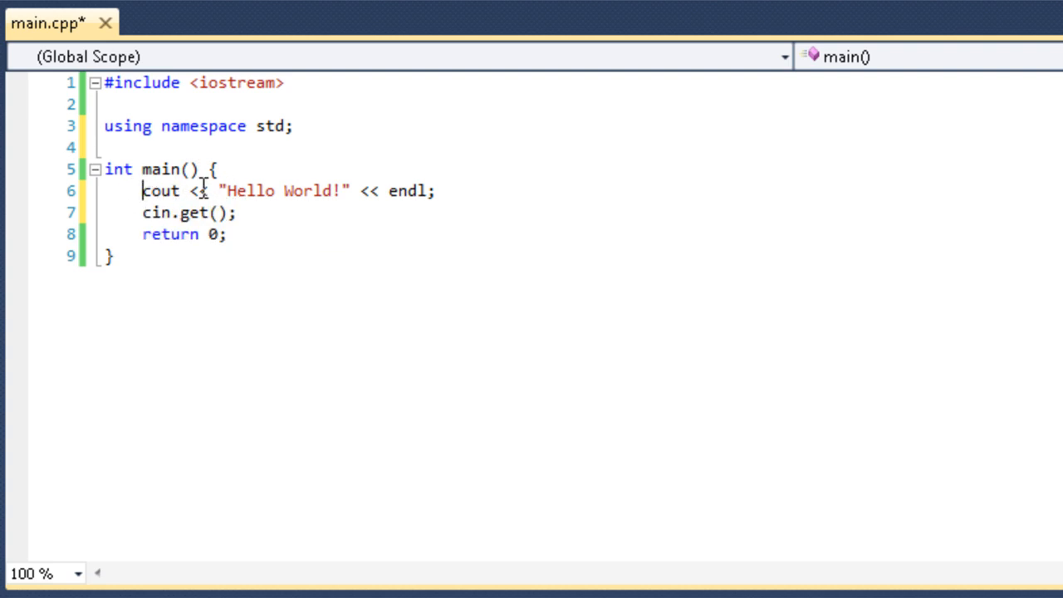
{"action": "double_click", "coordinate": [197, 190]}
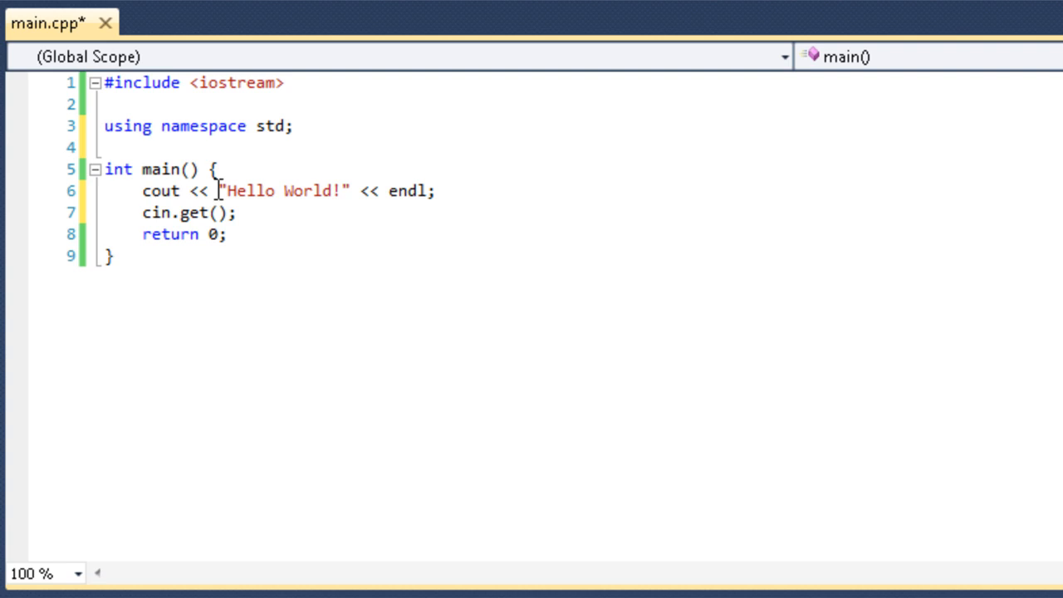
{"action": "left_click_drag", "start_coordinate": [142, 190], "coordinate": [214, 191]}
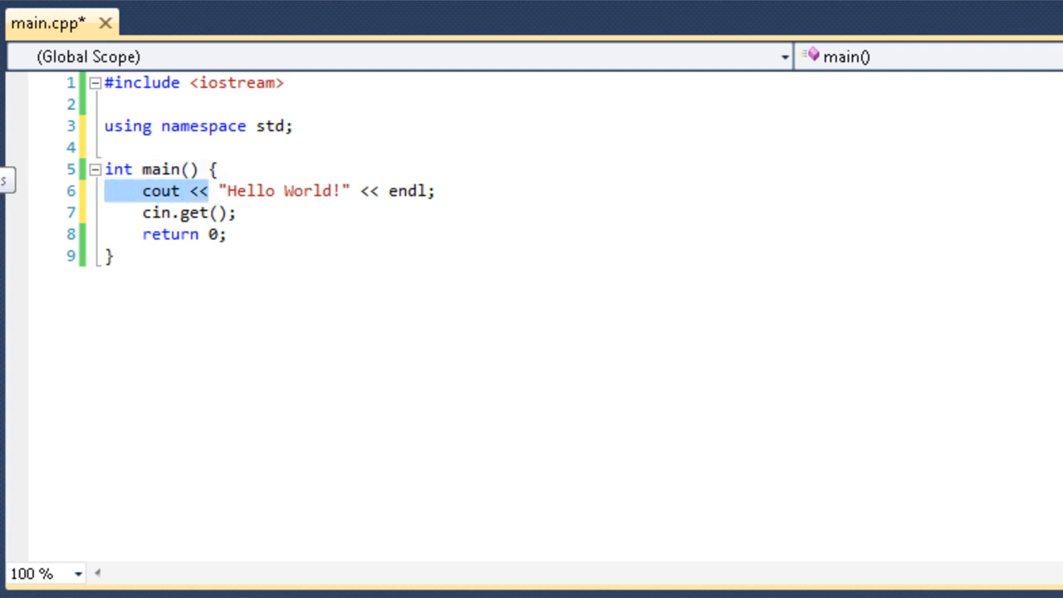
{"action": "left_click", "coordinate": [331, 215]}
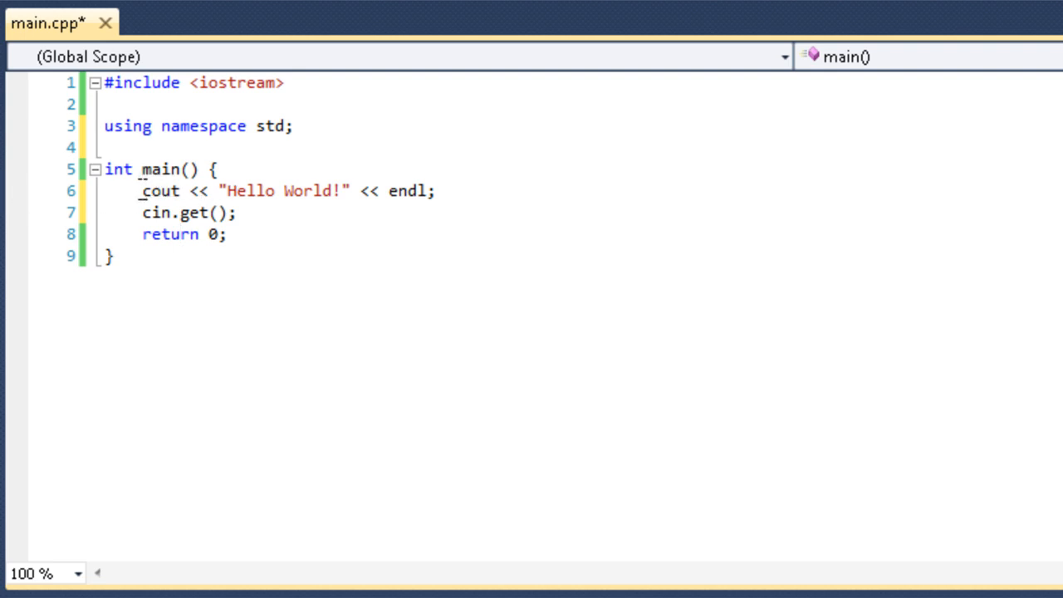
{"action": "left_click", "coordinate": [224, 191]}
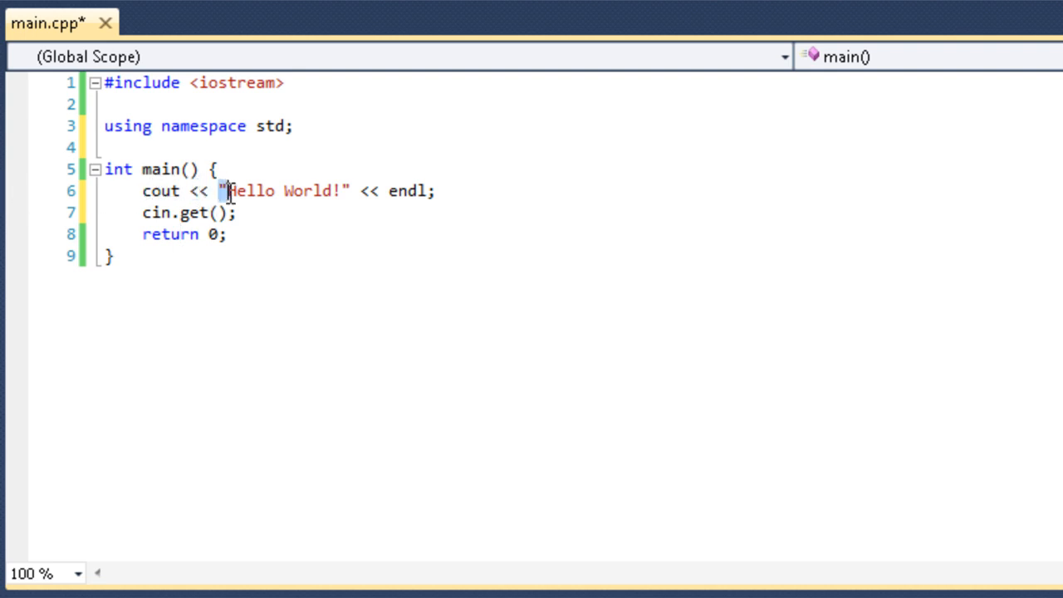
{"action": "left_click_drag", "start_coordinate": [219, 190], "coordinate": [351, 190]}
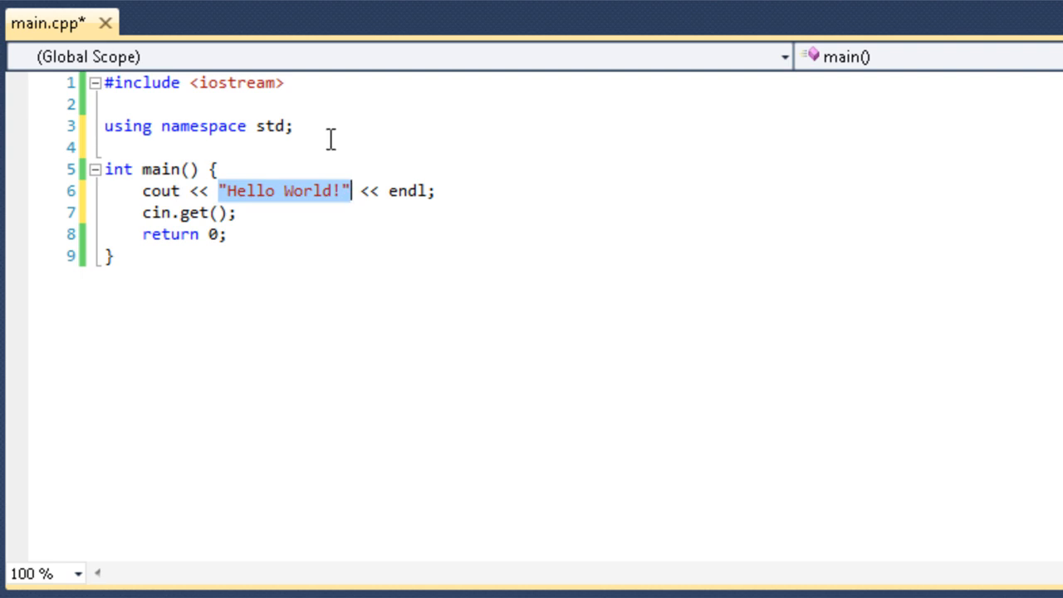
{"action": "left_click", "coordinate": [239, 192]}
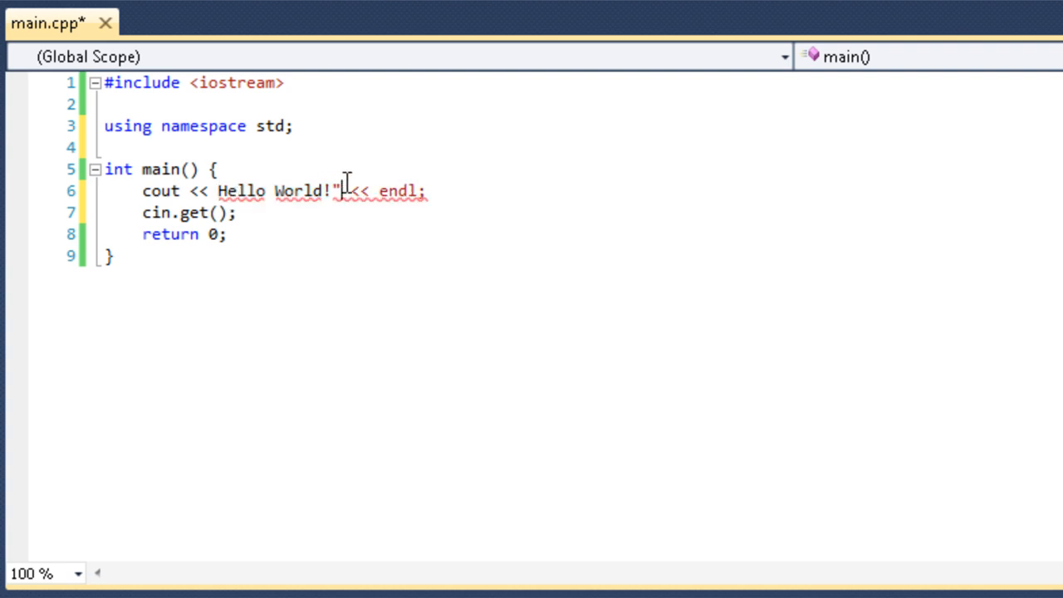
{"action": "key", "text": "Backspace"}
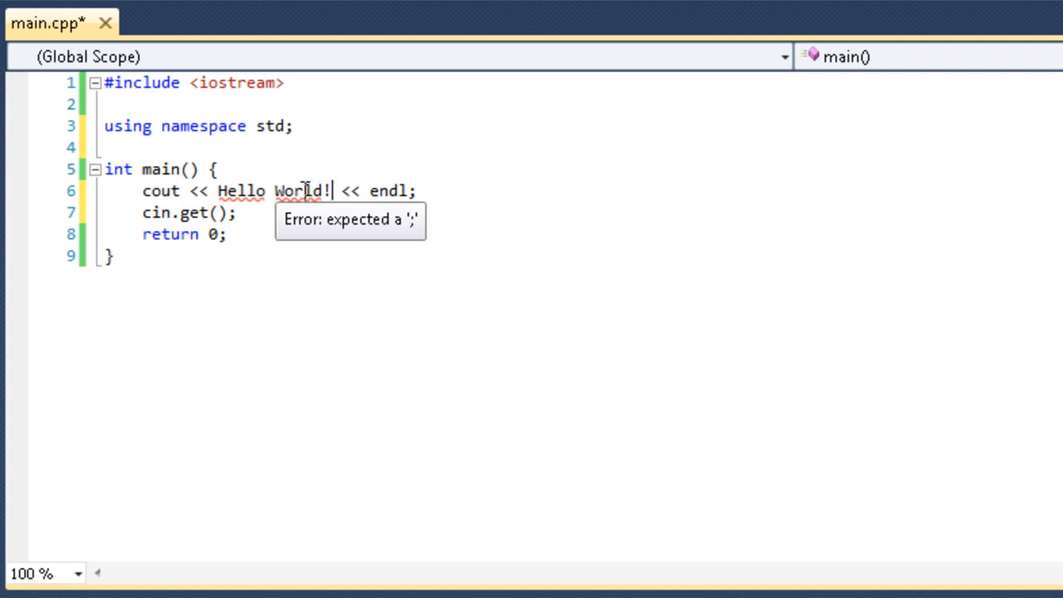
{"action": "type", "text": "\""}
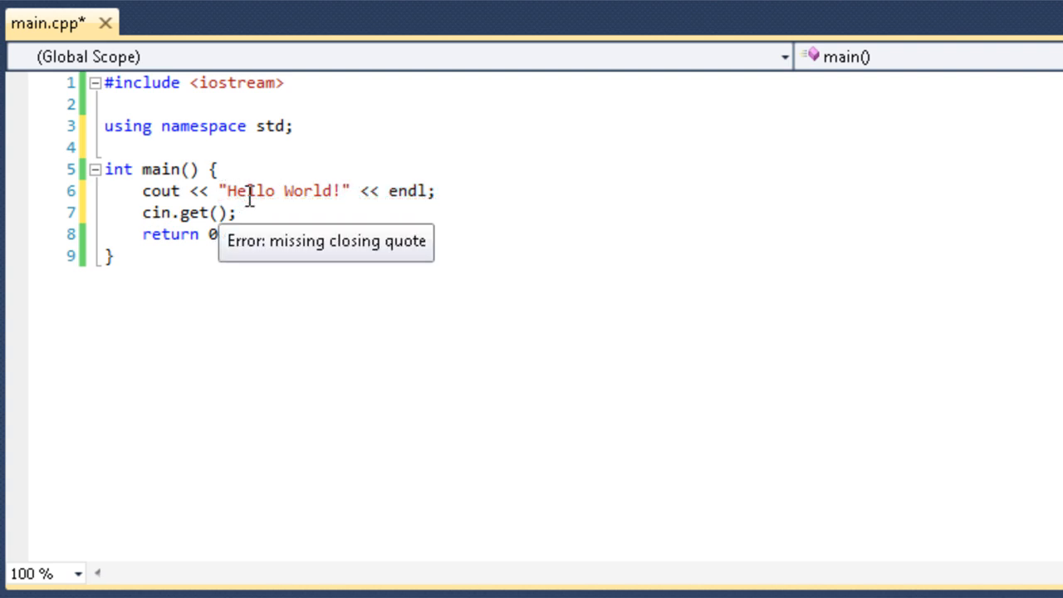
{"action": "type", "text": "\""}
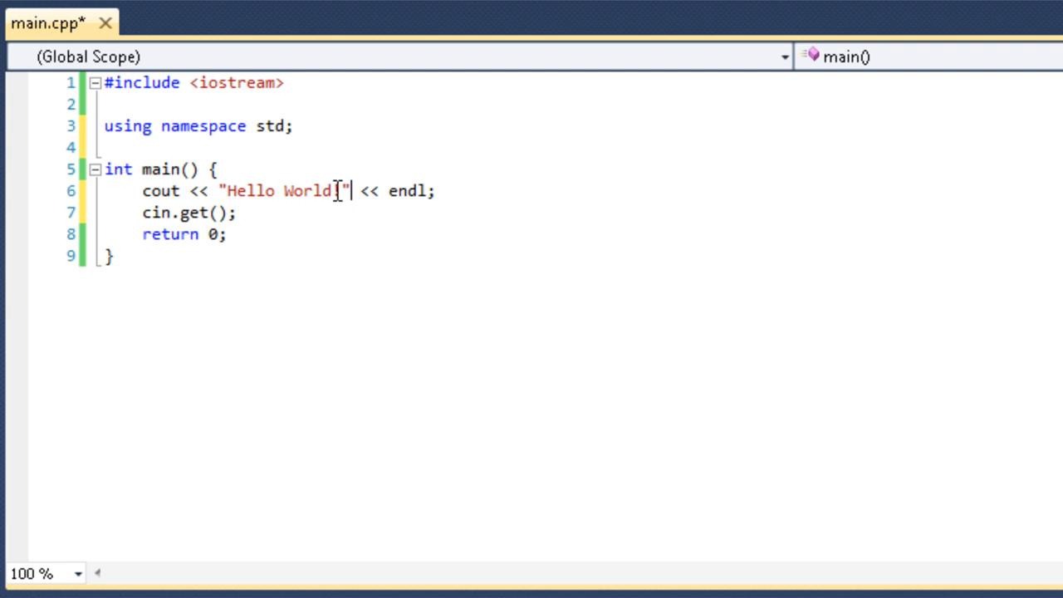
{"action": "type", "text": "!"}
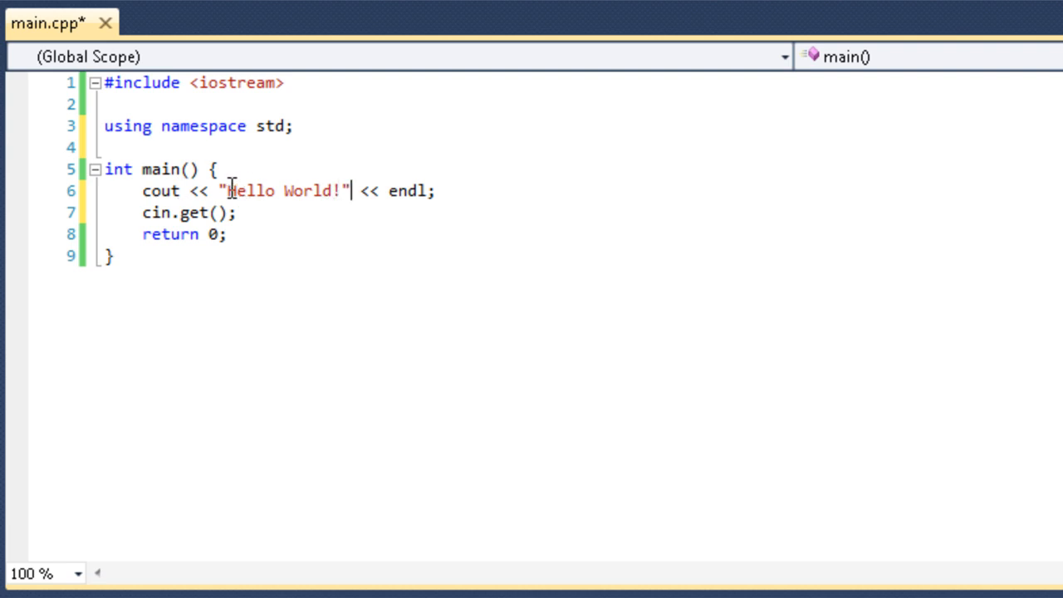
{"action": "type", "text": "Tyler"}
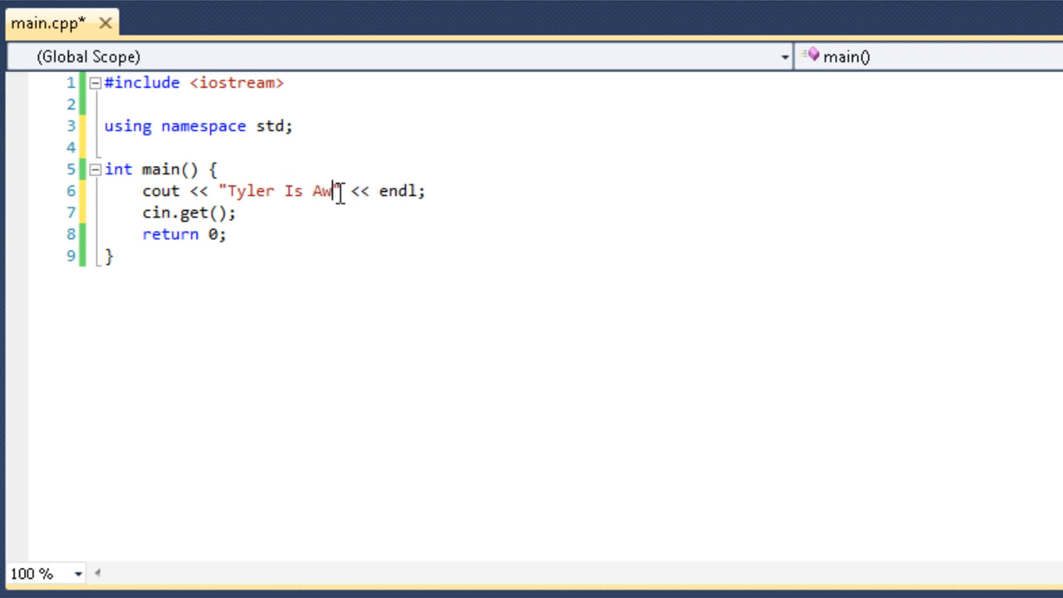
Type 'Is an Awesome Person' into the cout message, correcting a mistyped letter
{"action": "type", "text": "esome Tyler i"}
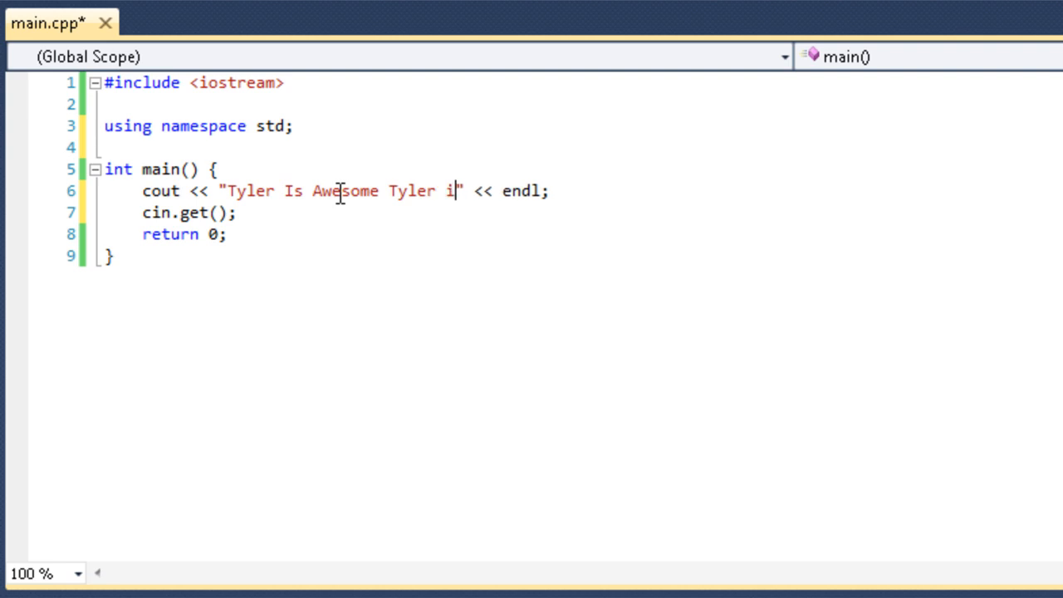
{"action": "key", "text": "Backspace"}
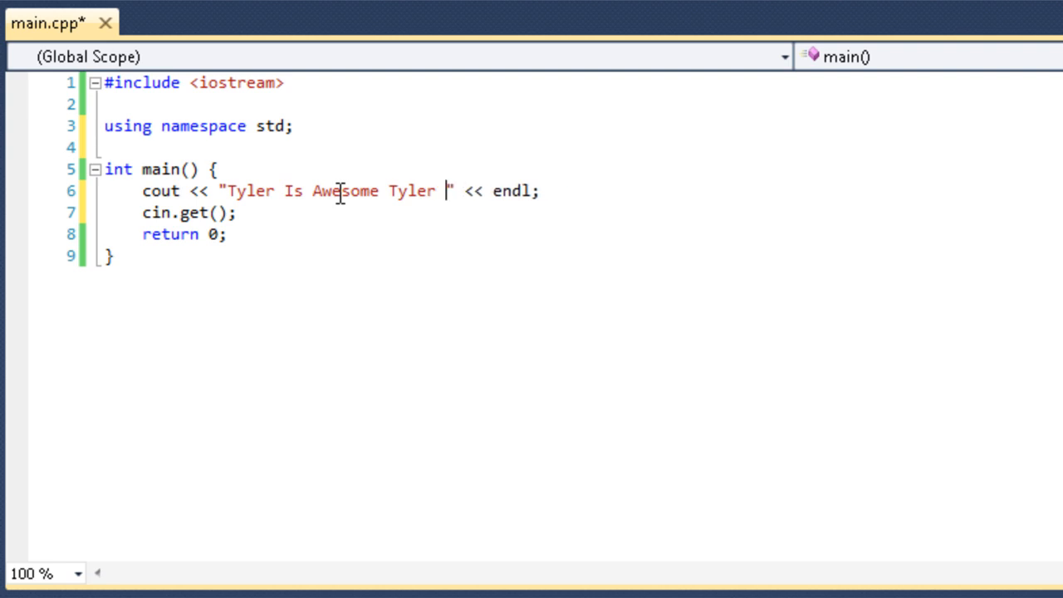
{"action": "type", "text": "Is an Aweso"}
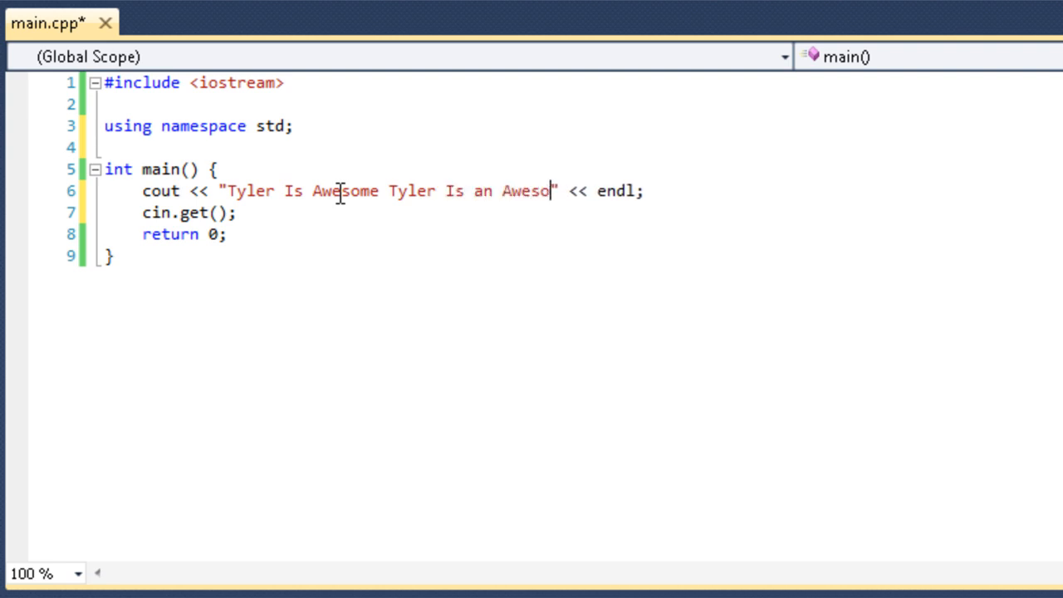
{"action": "type", "text": "me Person"}
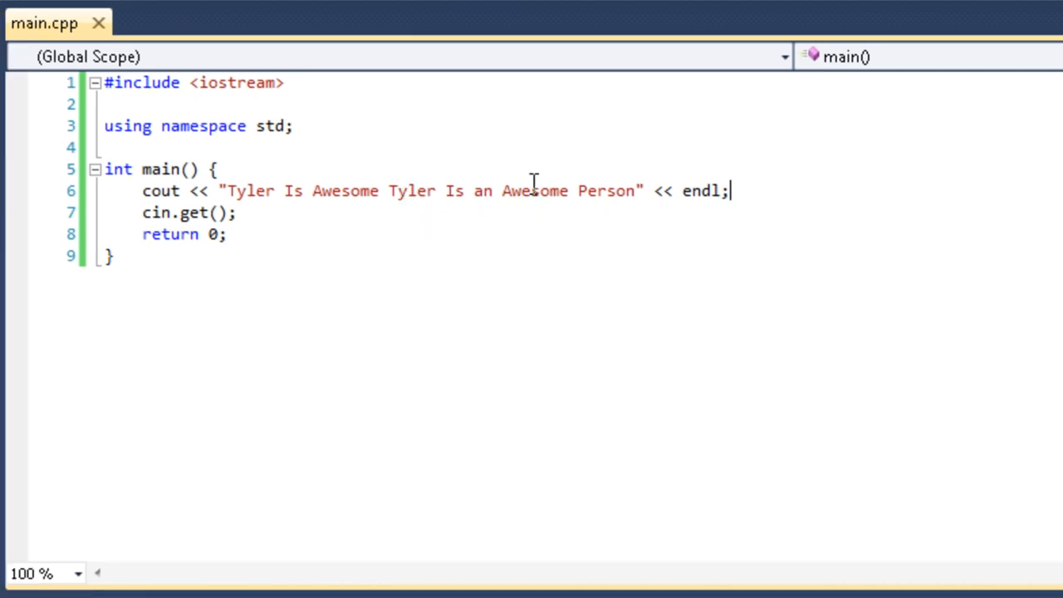
{"action": "mouse_move", "coordinate": [756, 190]}
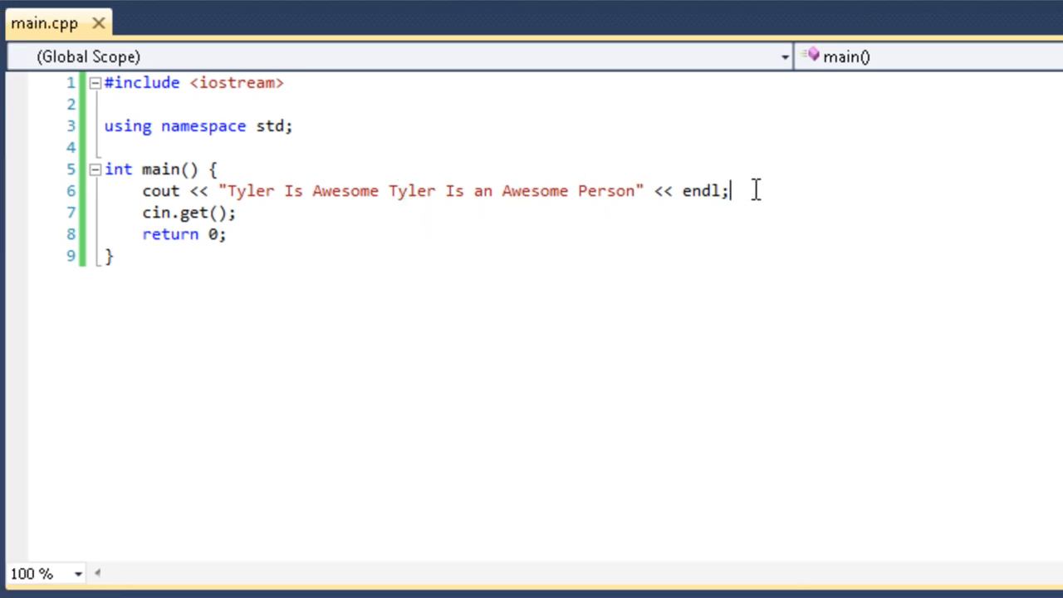
Write cout << "Tyler is an awesome person." << endl; on line 7, then clear that line
{"action": "type", "text": "cout"}
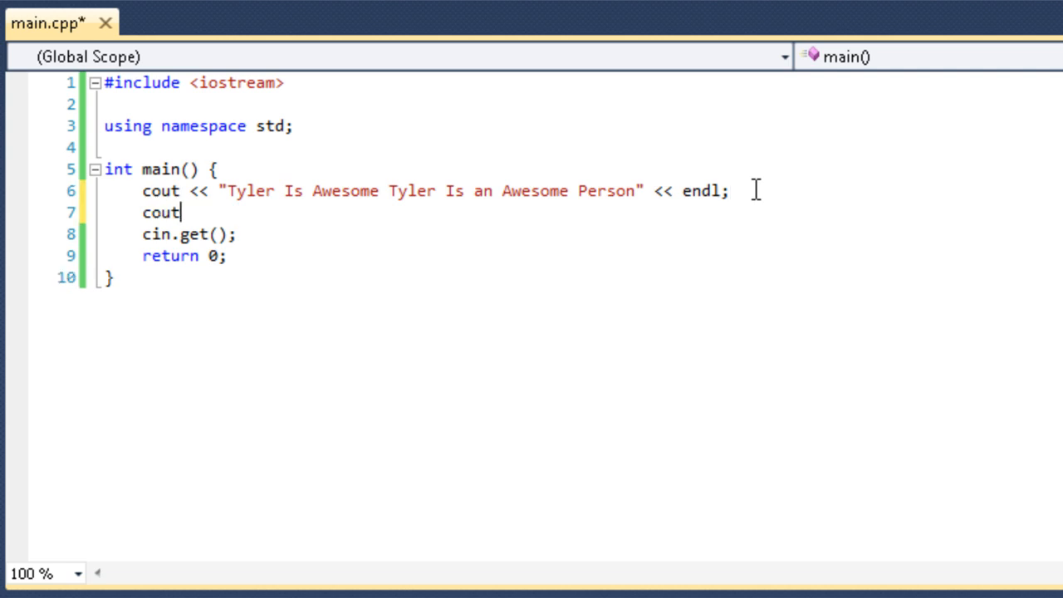
{"action": "type", "text": "<< \"Tyler i"}
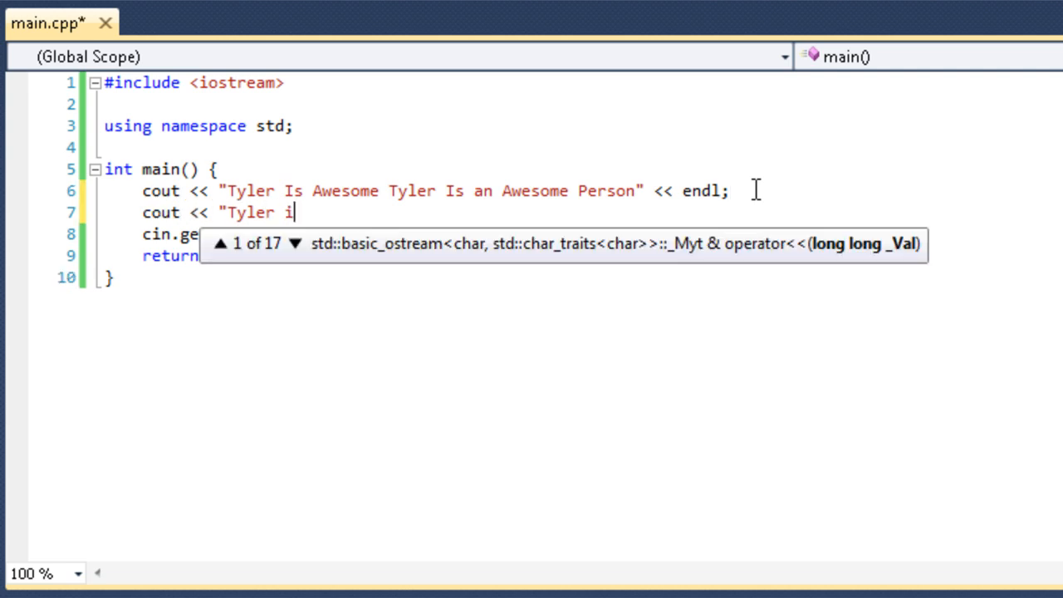
{"action": "type", "text": "s an aweso"}
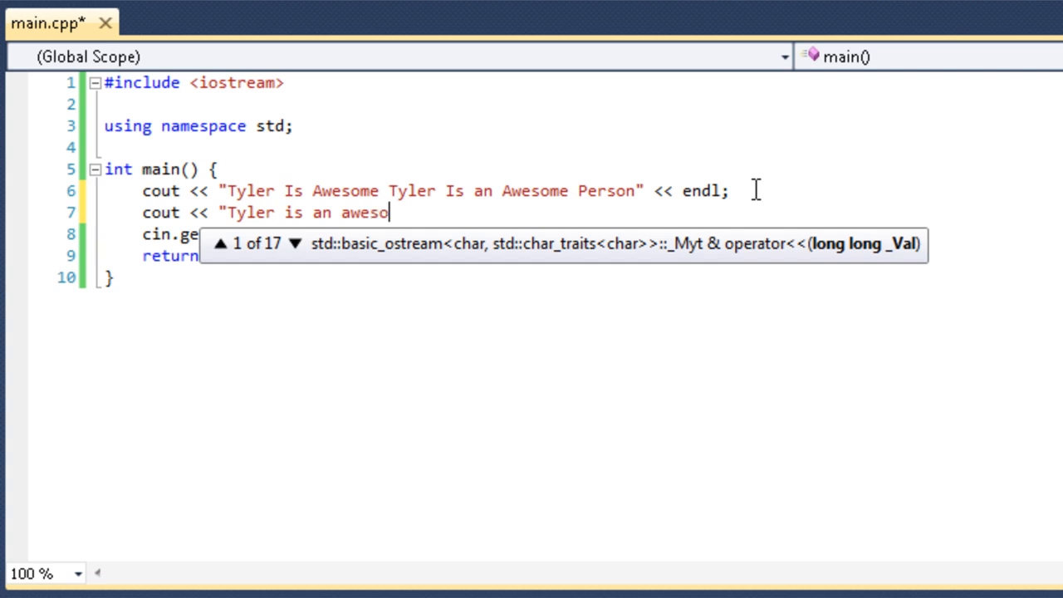
{"action": "type", "text": "me person."}
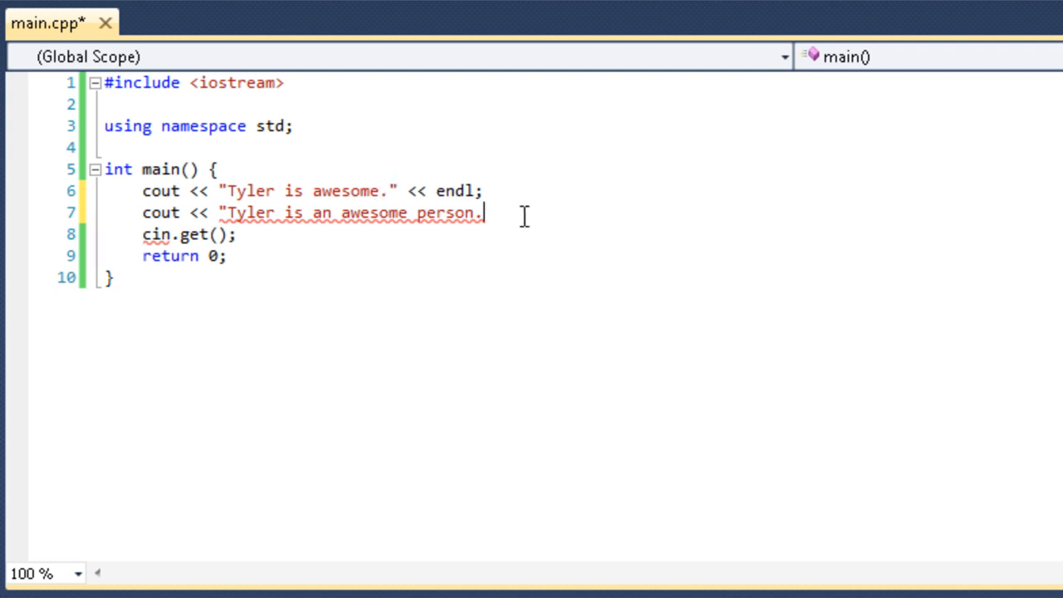
{"action": "type", "text": "\" << endl;"}
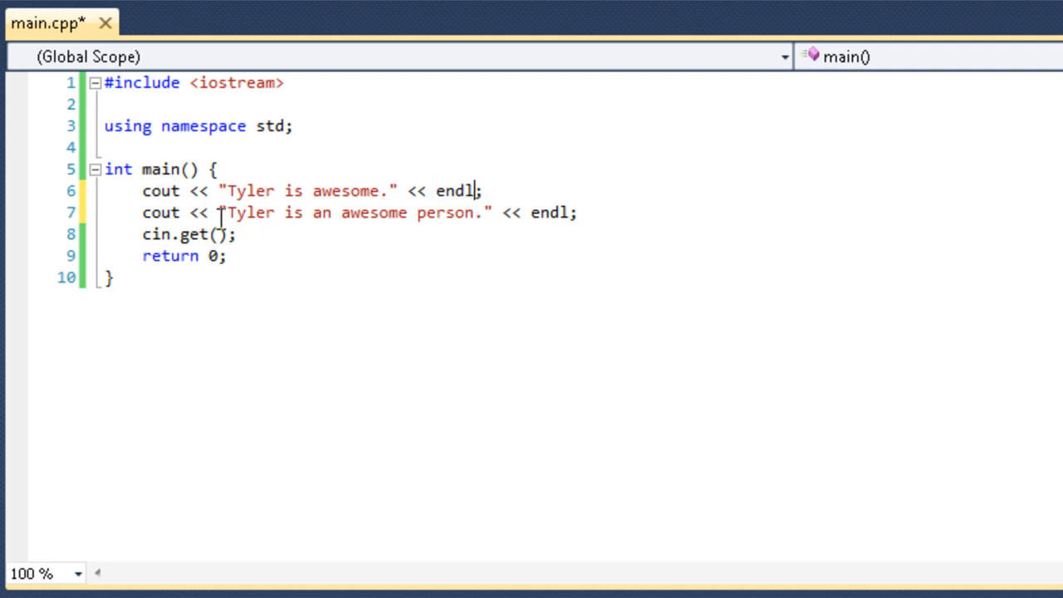
{"action": "mouse_move", "coordinate": [596, 202]}
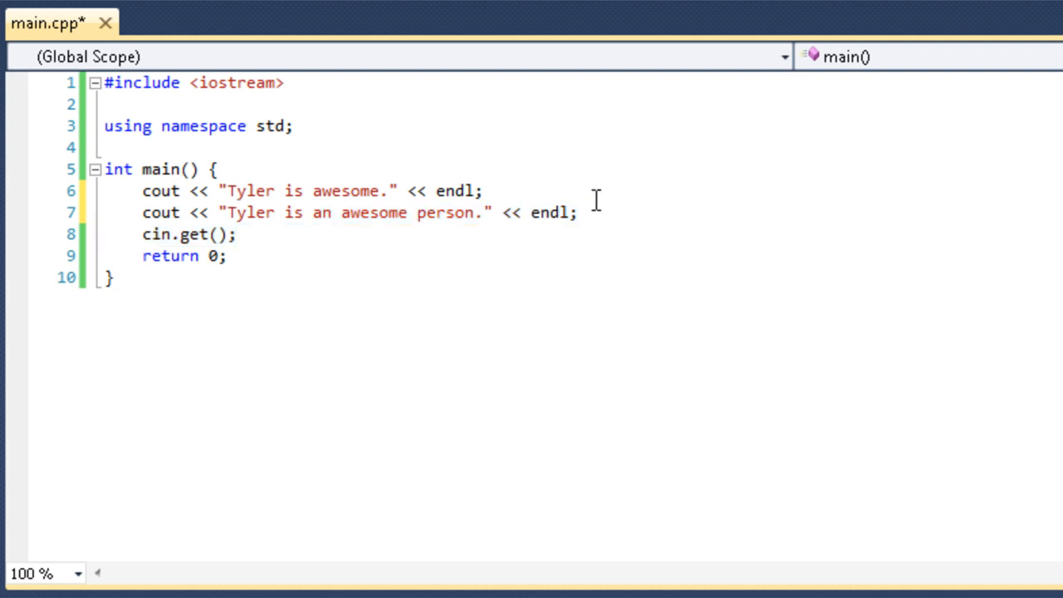
{"action": "mouse_move", "coordinate": [267, 191]}
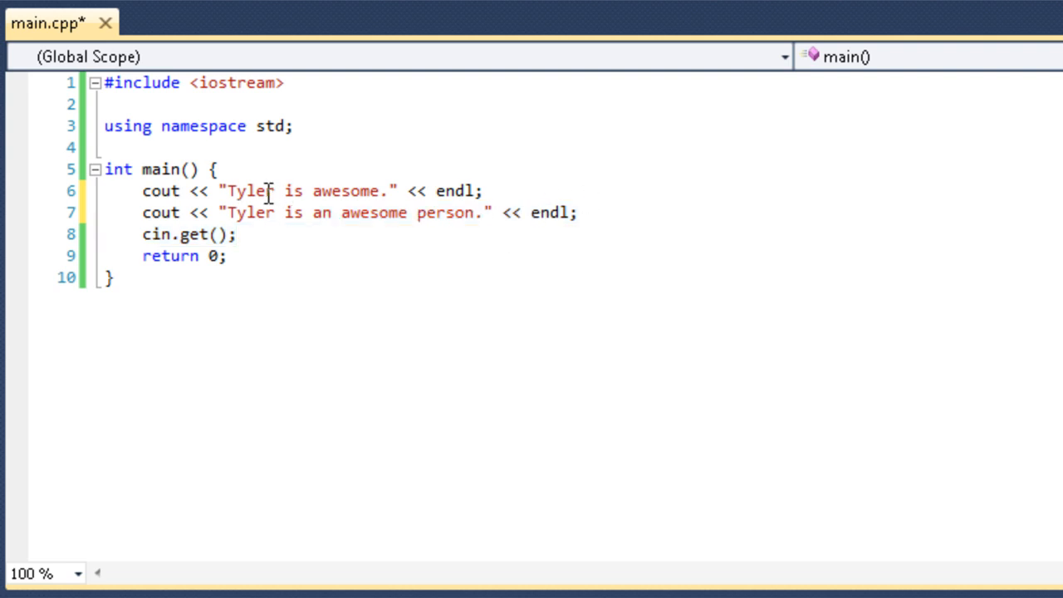
{"action": "left_click", "coordinate": [494, 211]}
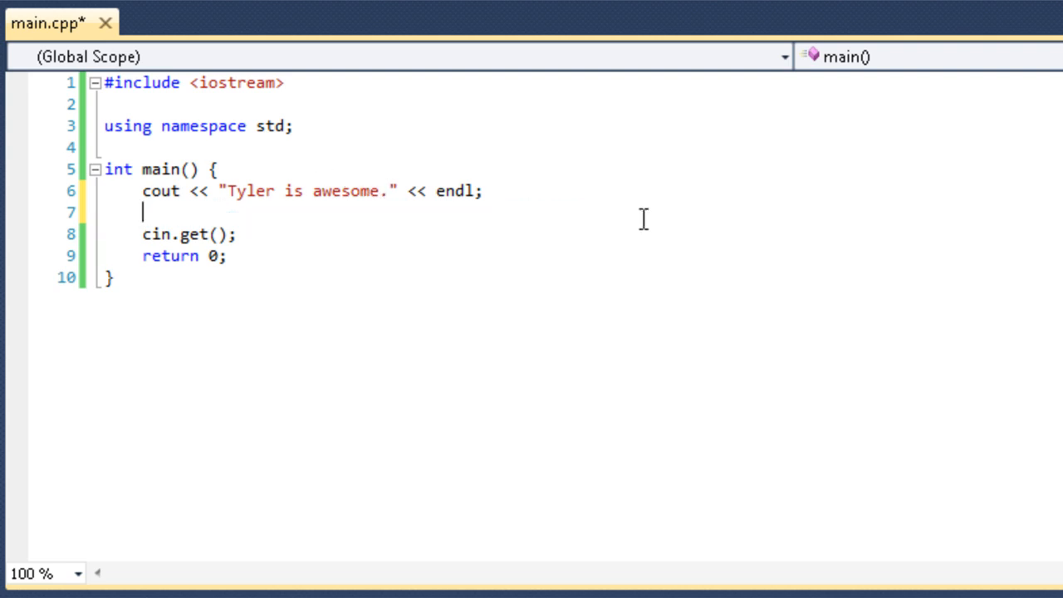
Remove the empty line and the semicolon, appending << "Tyler is an awesome person." << endl; to line 6
{"action": "key", "text": "Backspace"}
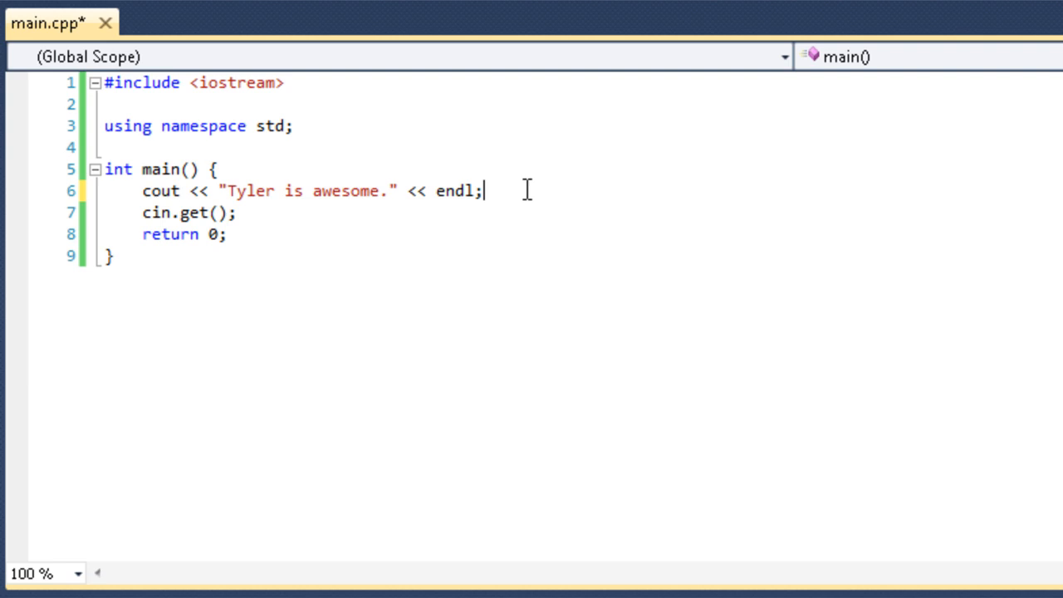
{"action": "key", "text": "BackSpace"}
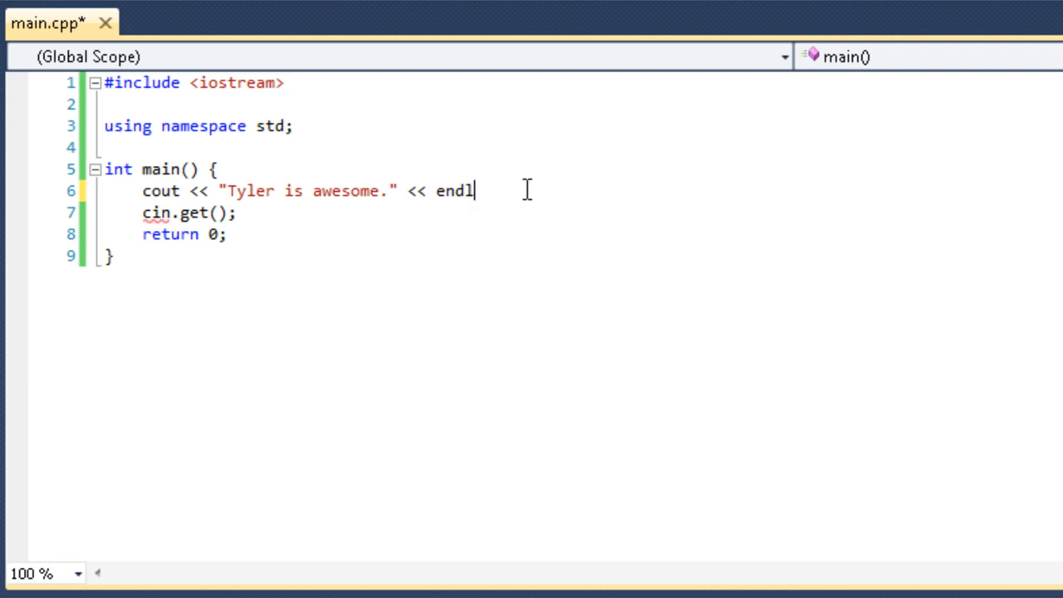
{"action": "type", "text": "<< \"\""}
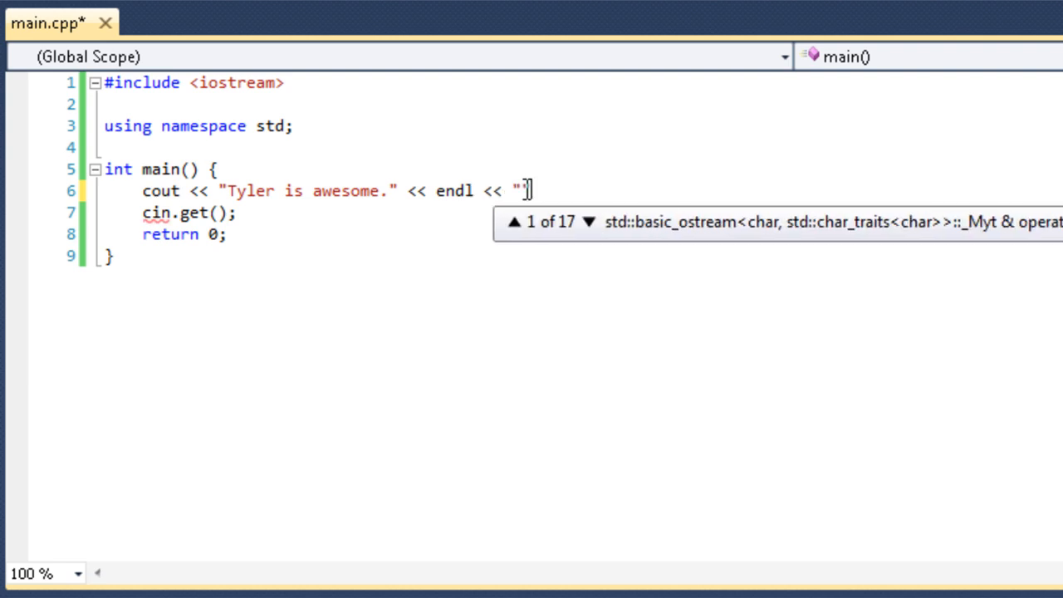
{"action": "type", "text": "Tyle is an awesome"}
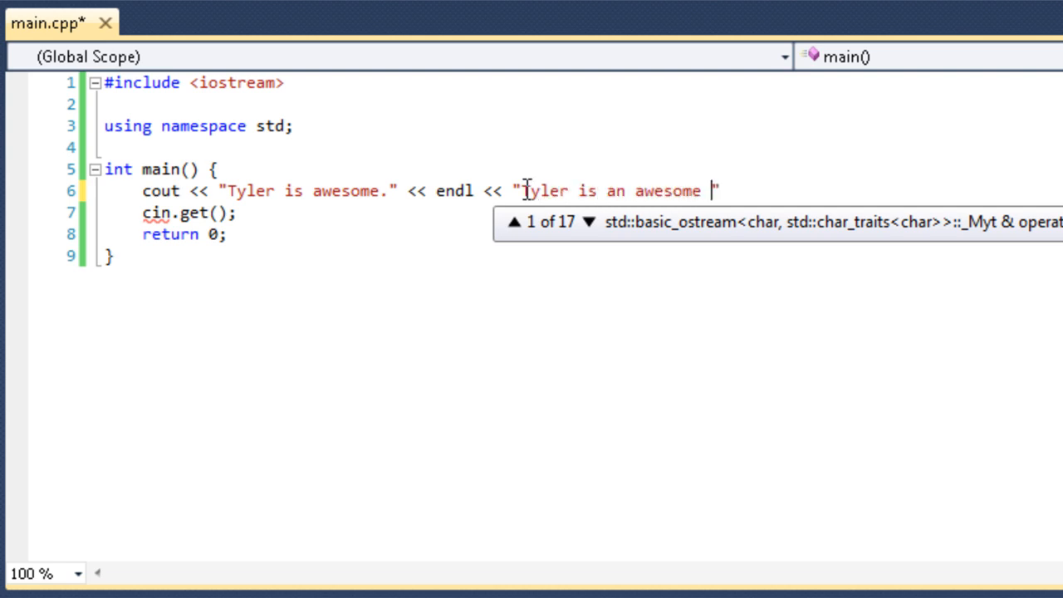
{"action": "type", "text": "person/"}
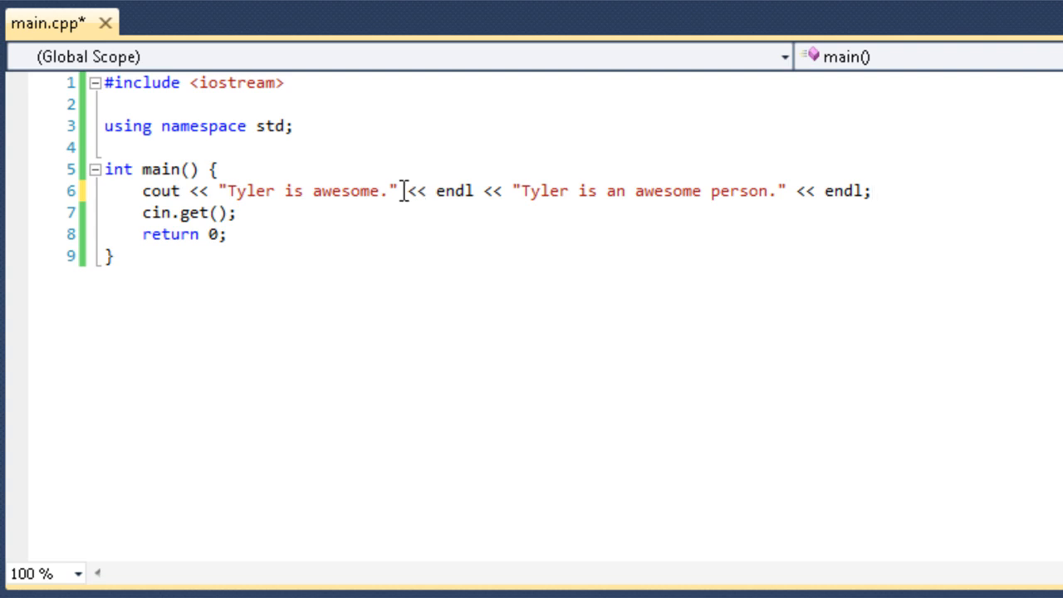
Replace the middle ' << endl << ' with a \n escape and save main.cpp
{"action": "left_click_drag", "start_coordinate": [402, 190], "coordinate": [515, 191]}
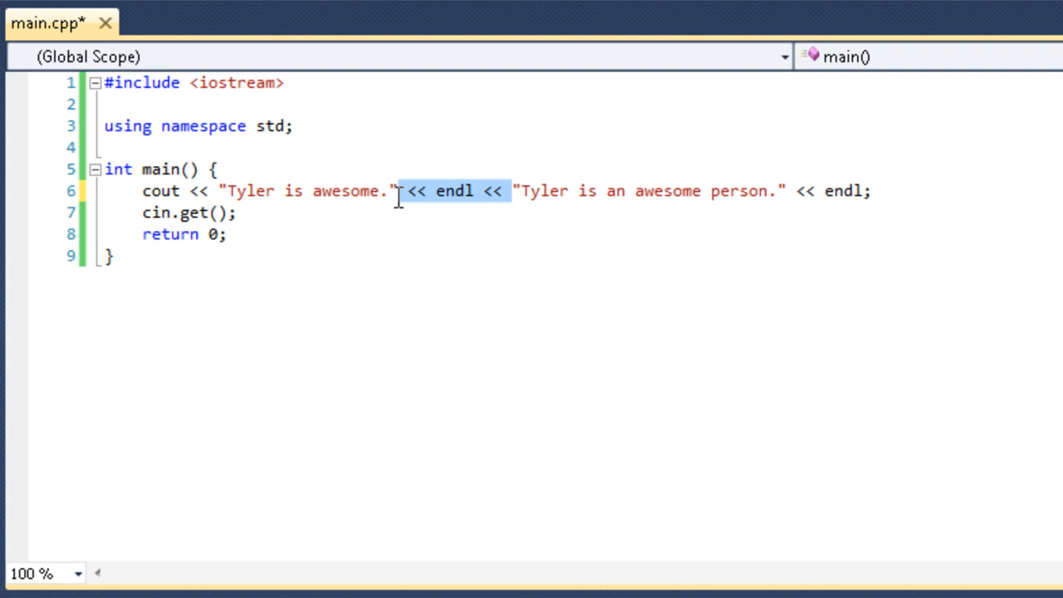
{"action": "mouse_move", "coordinate": [462, 179]}
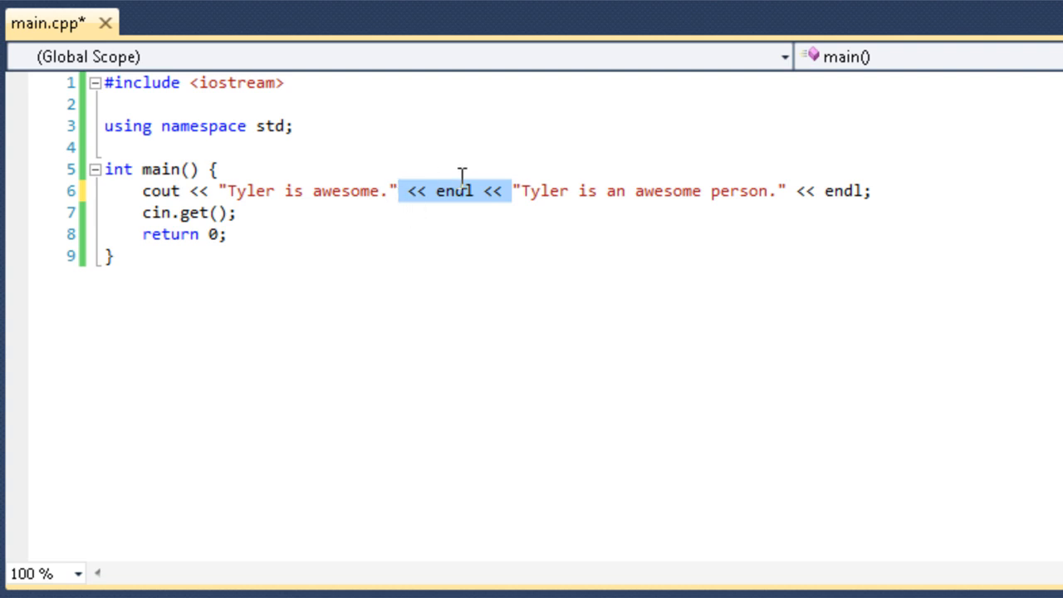
{"action": "key", "text": "Delete"}
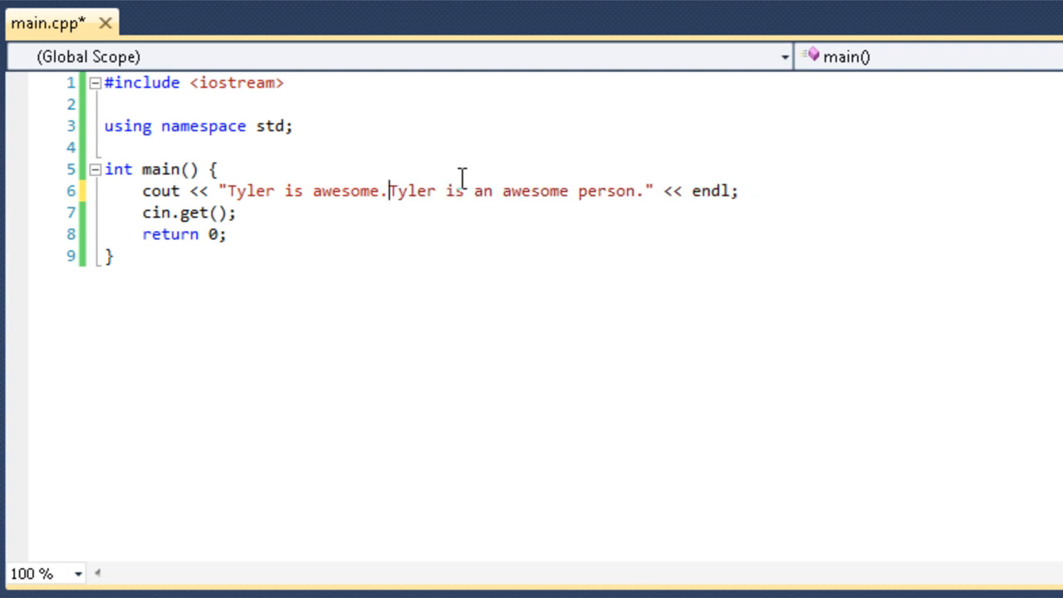
{"action": "type", "text": "\\n"}
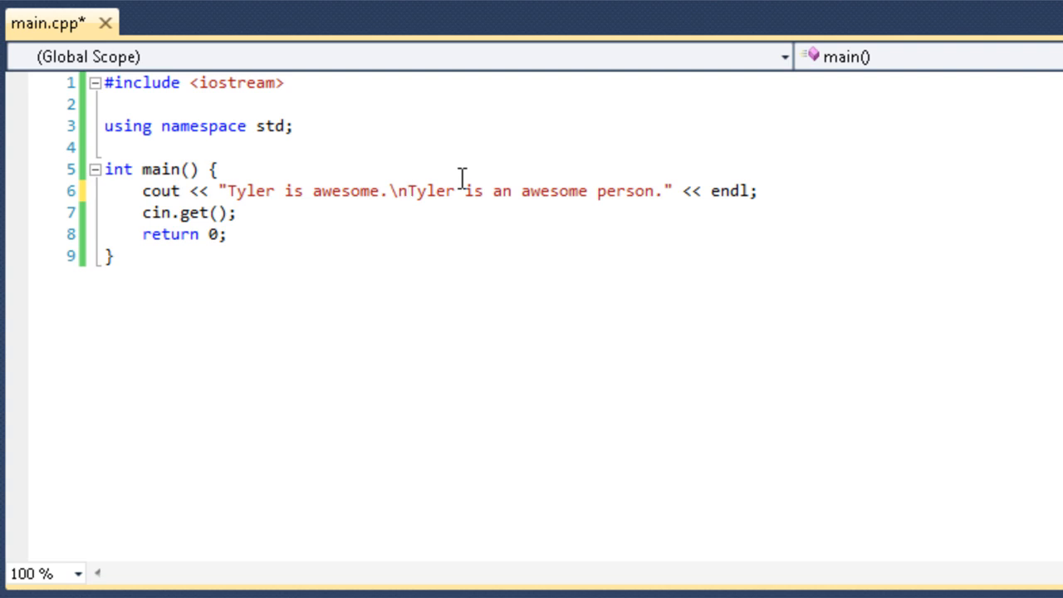
{"action": "left_click", "coordinate": [407, 191]}
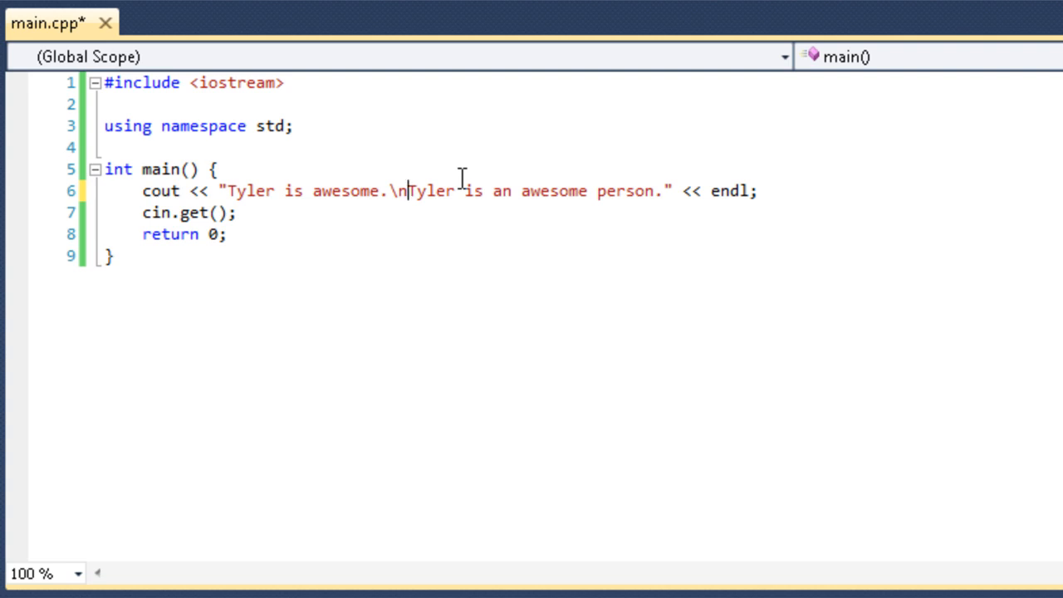
{"action": "key", "text": "ctrl+s"}
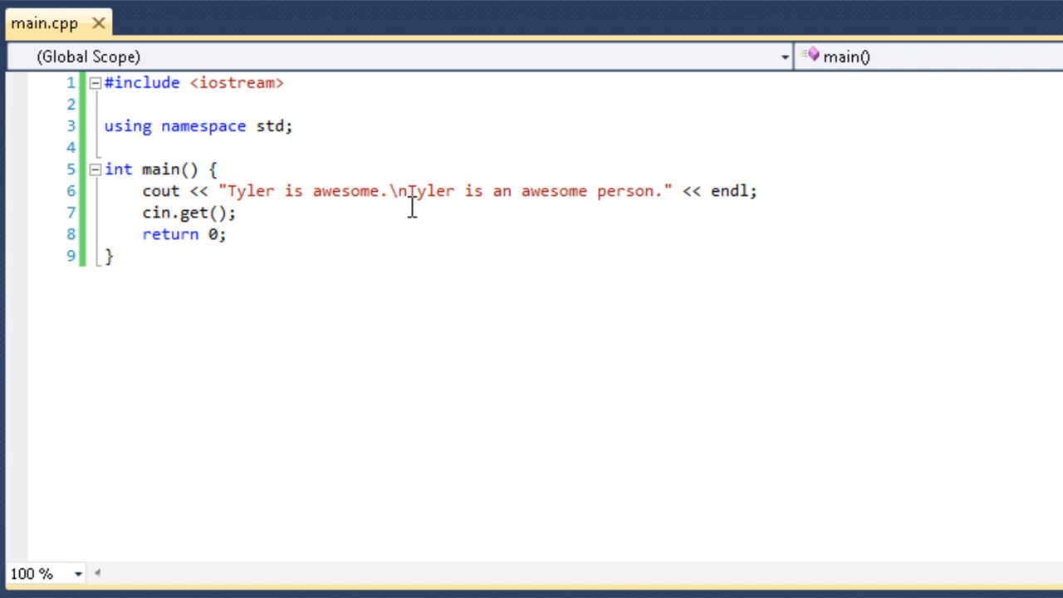
Add \t after \n and run to see the second sentence indented in the console
{"action": "type", "text": "\\t"}
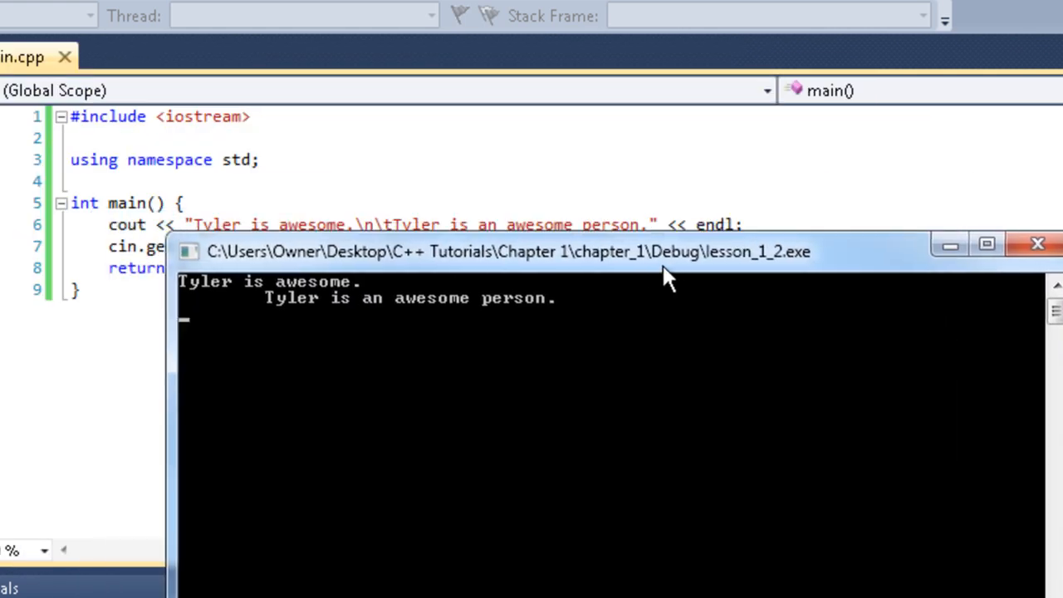
{"action": "left_click_drag", "start_coordinate": [527, 251], "coordinate": [590, 265]}
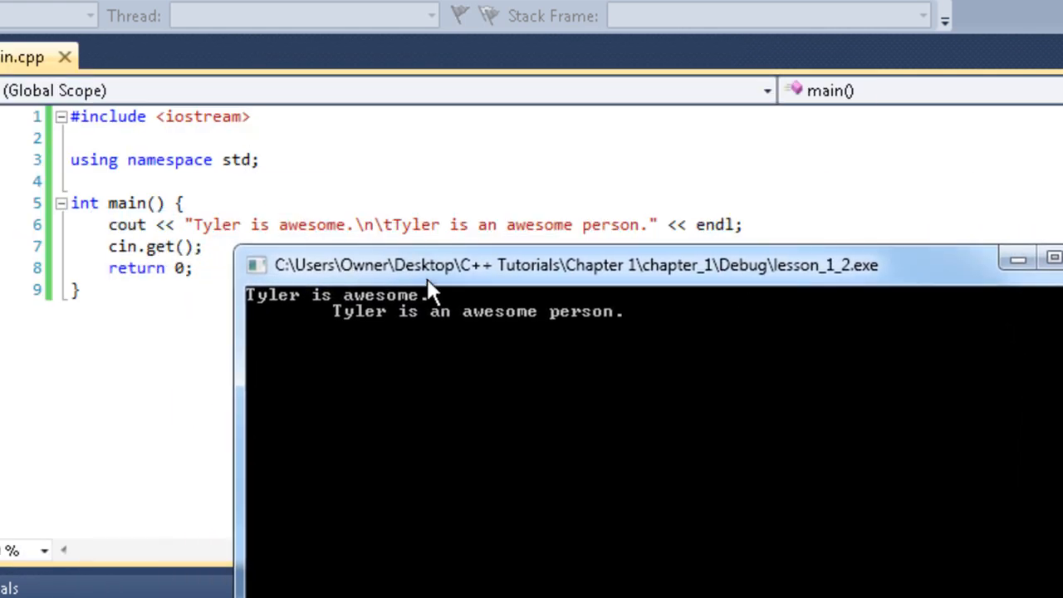
{"action": "mouse_move", "coordinate": [485, 345]}
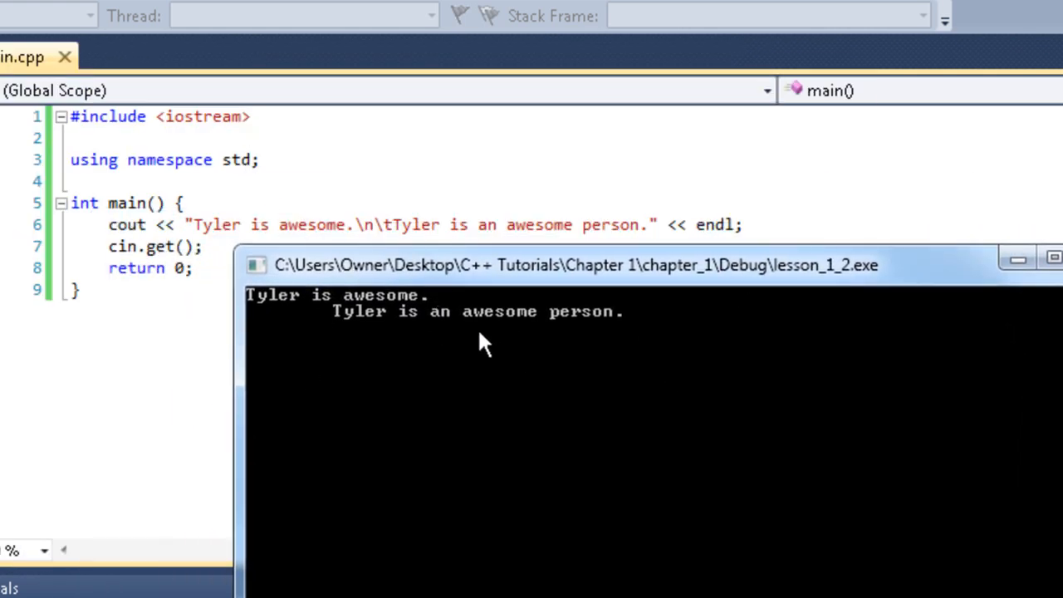
{"action": "mouse_move", "coordinate": [964, 286]}
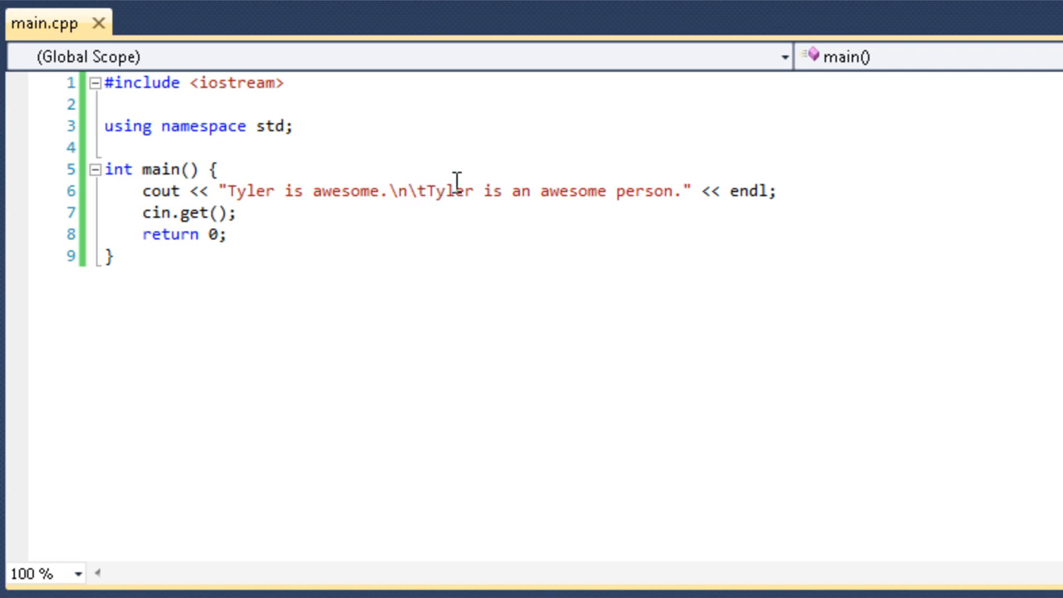
{"action": "left_click", "coordinate": [424, 190]}
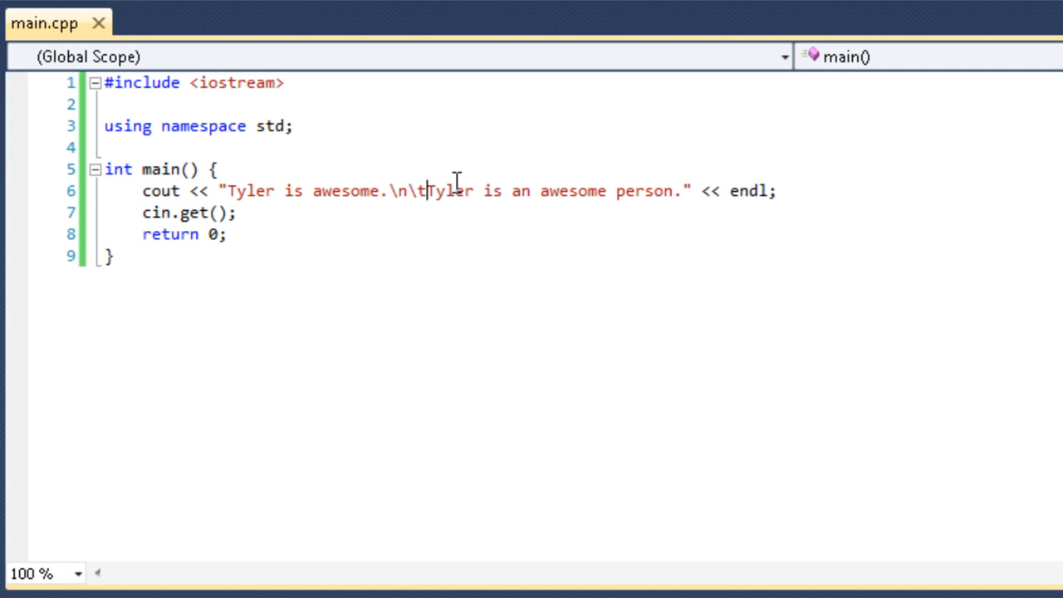
{"action": "mouse_move", "coordinate": [357, 237]}
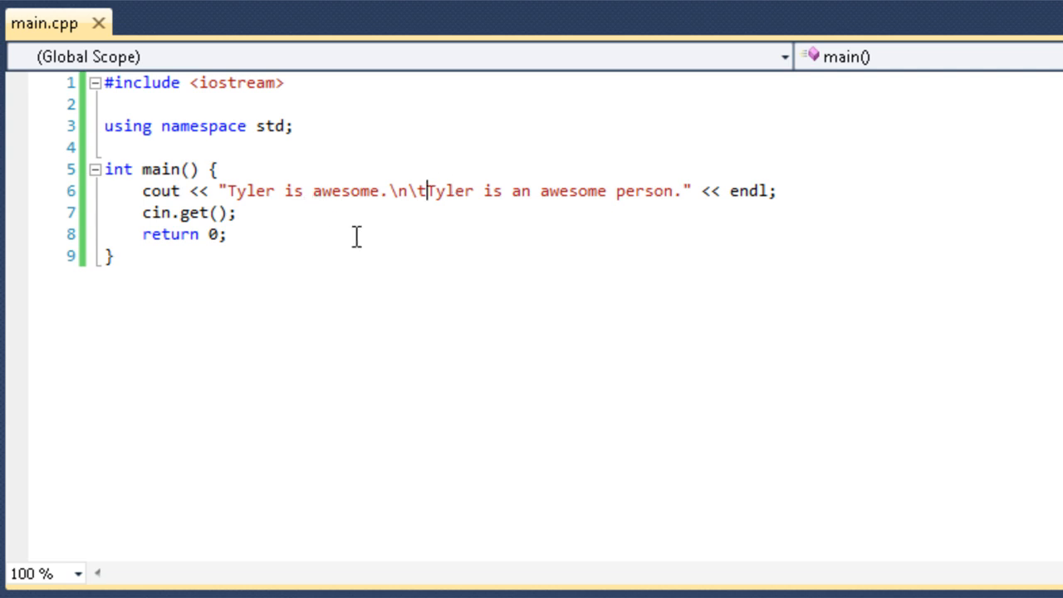